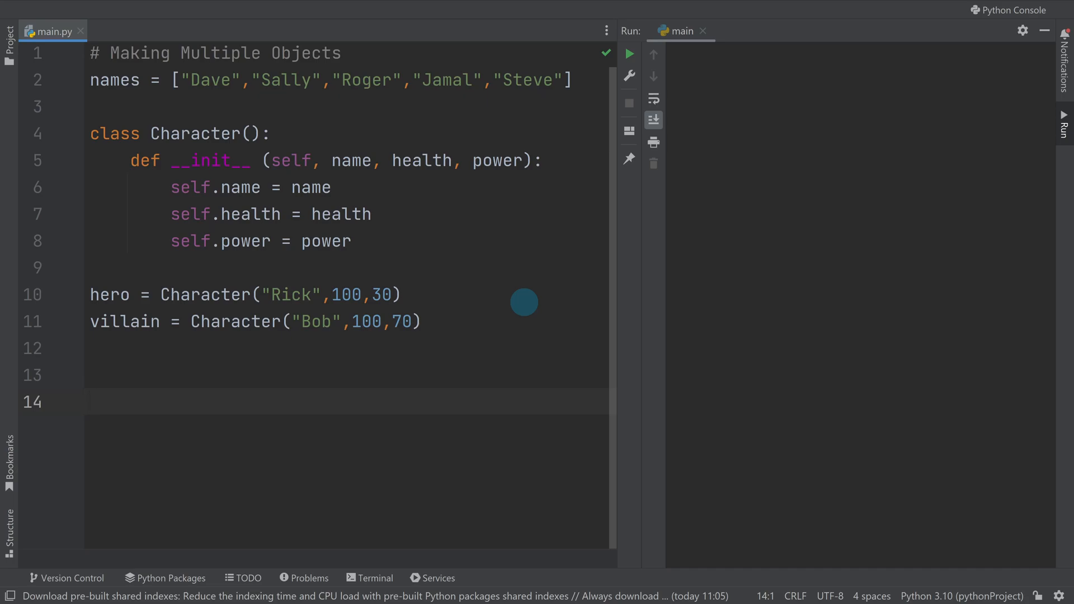
{"action": "mouse_move", "coordinate": [421, 295]}
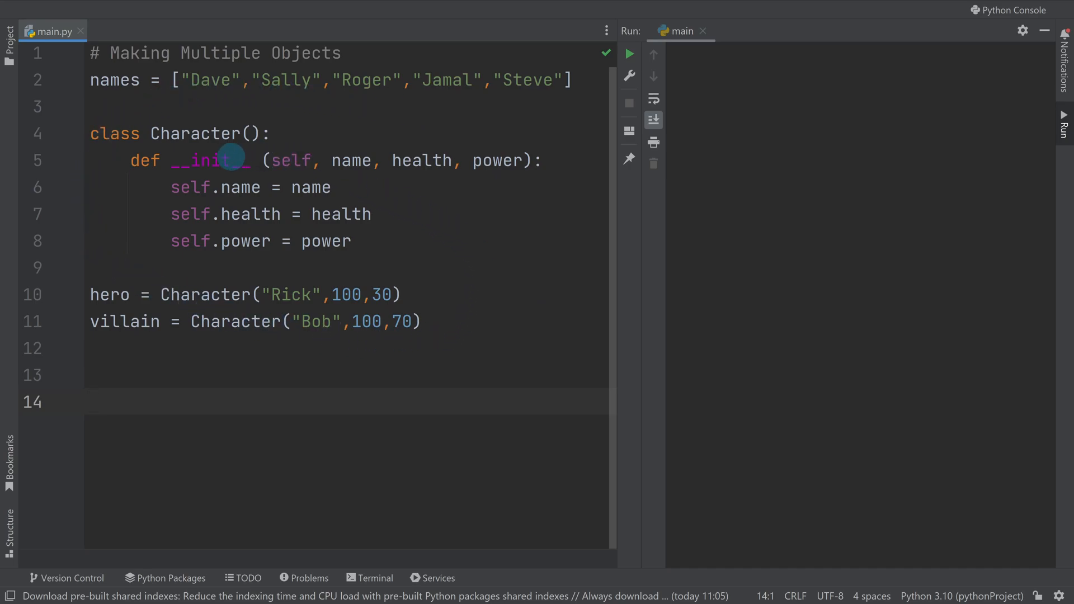
{"action": "mouse_move", "coordinate": [165, 174]}
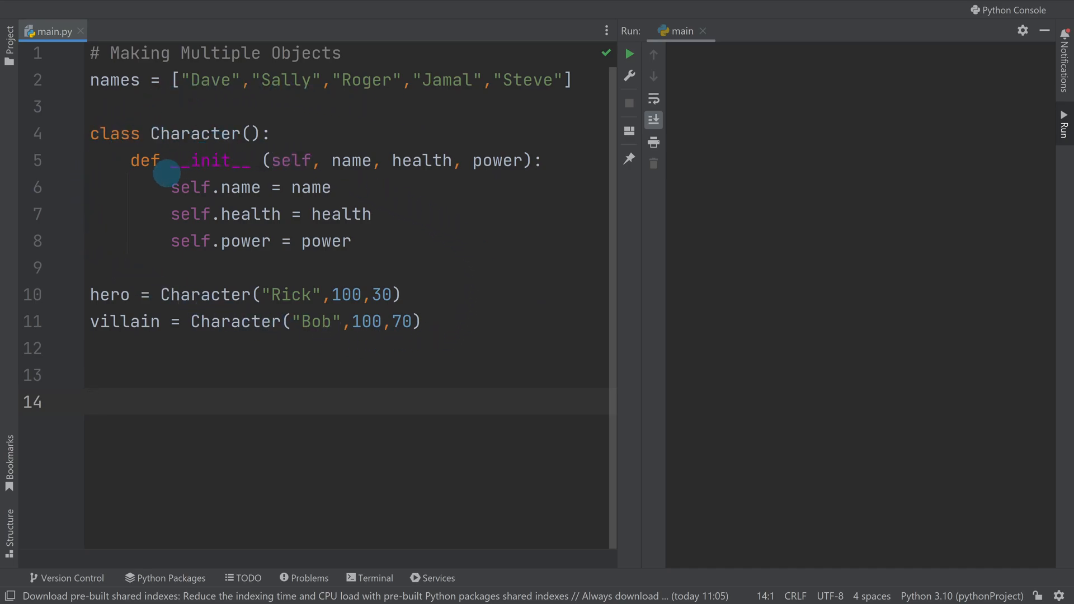
{"action": "mouse_move", "coordinate": [452, 187]}
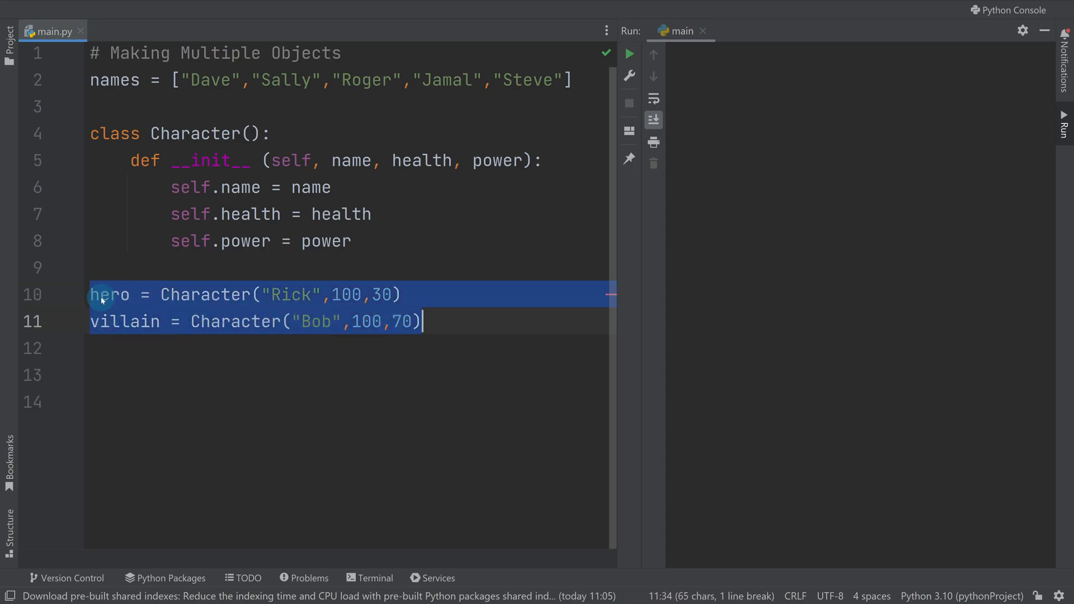
{"action": "mouse_move", "coordinate": [311, 302]}
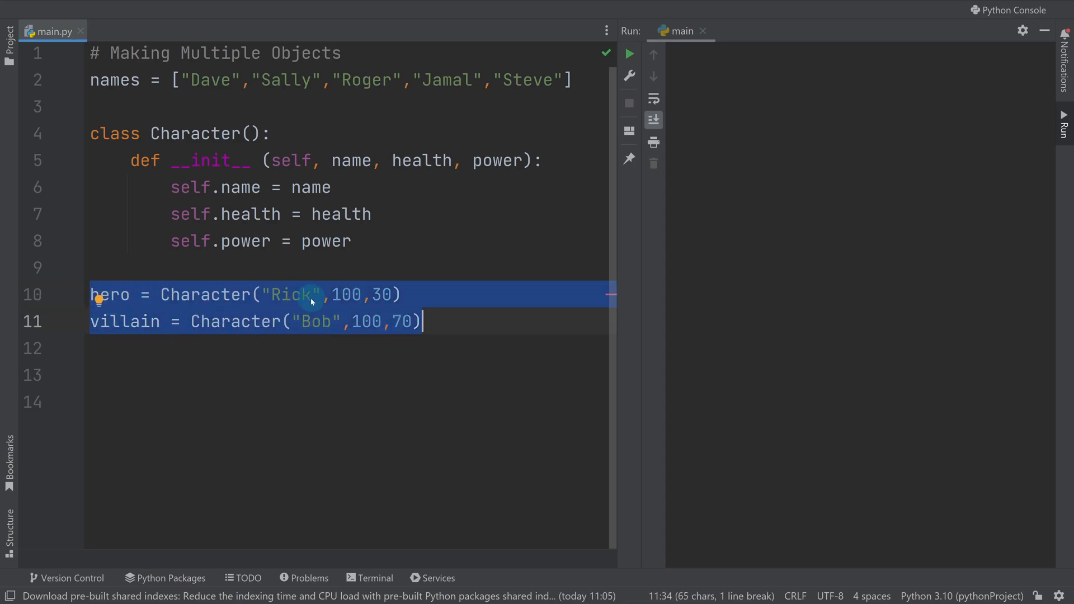
- Add an import random line below the title comment
{"action": "left_click", "coordinate": [384, 295]}
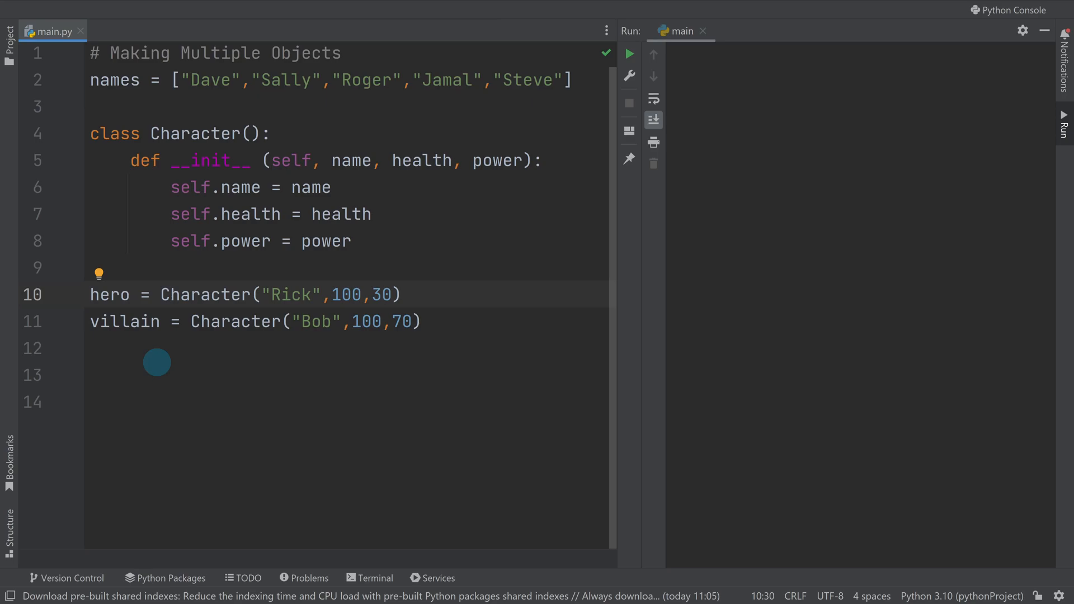
{"action": "left_click", "coordinate": [384, 295]}
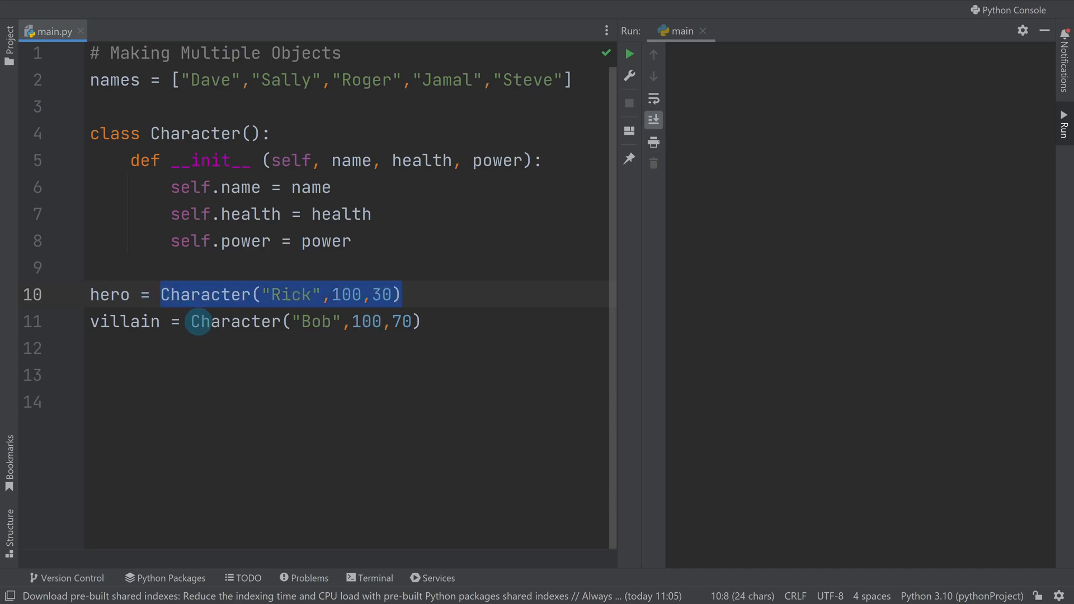
{"action": "mouse_move", "coordinate": [236, 320]}
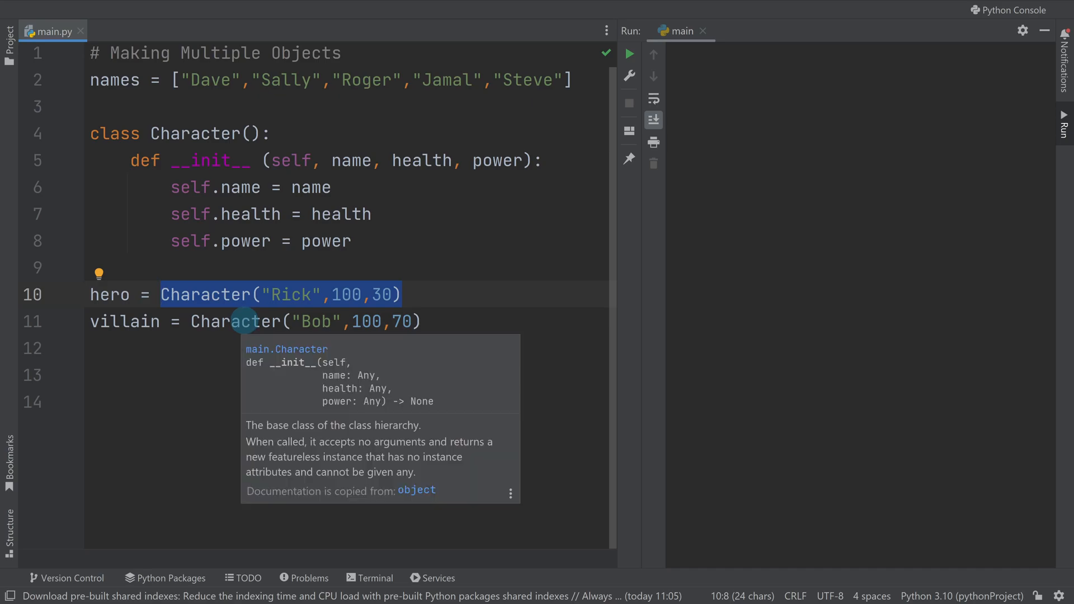
{"action": "left_click", "coordinate": [418, 362]}
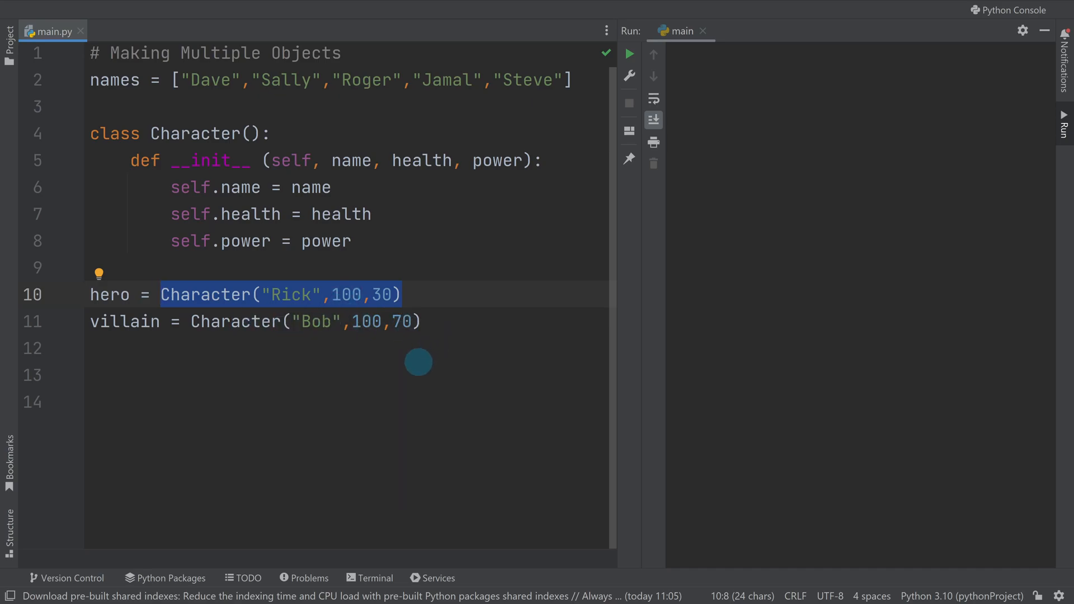
{"action": "mouse_move", "coordinate": [445, 344]}
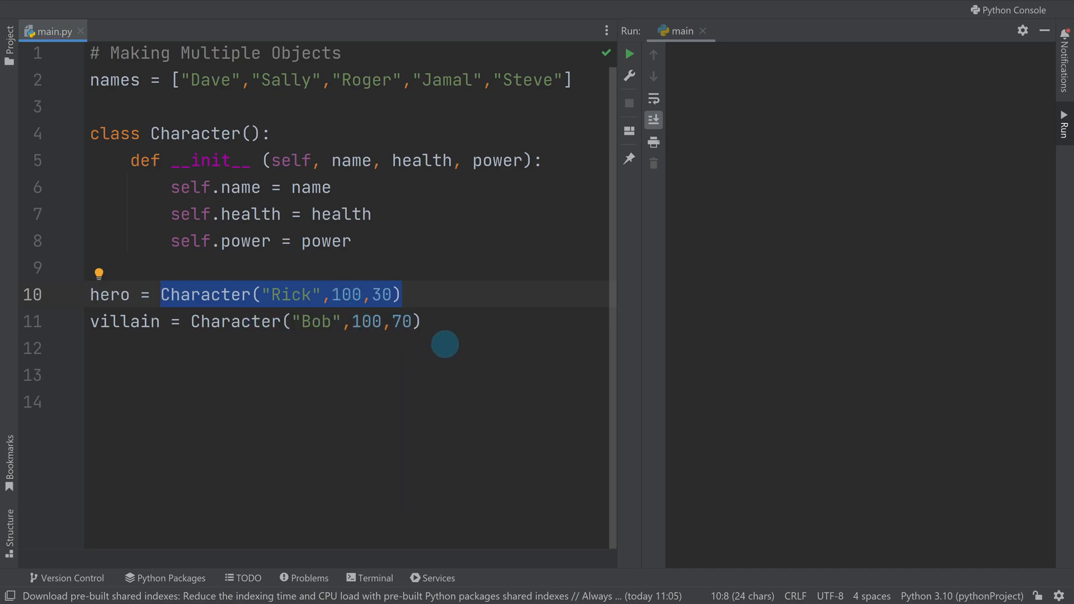
{"action": "mouse_move", "coordinate": [444, 341]}
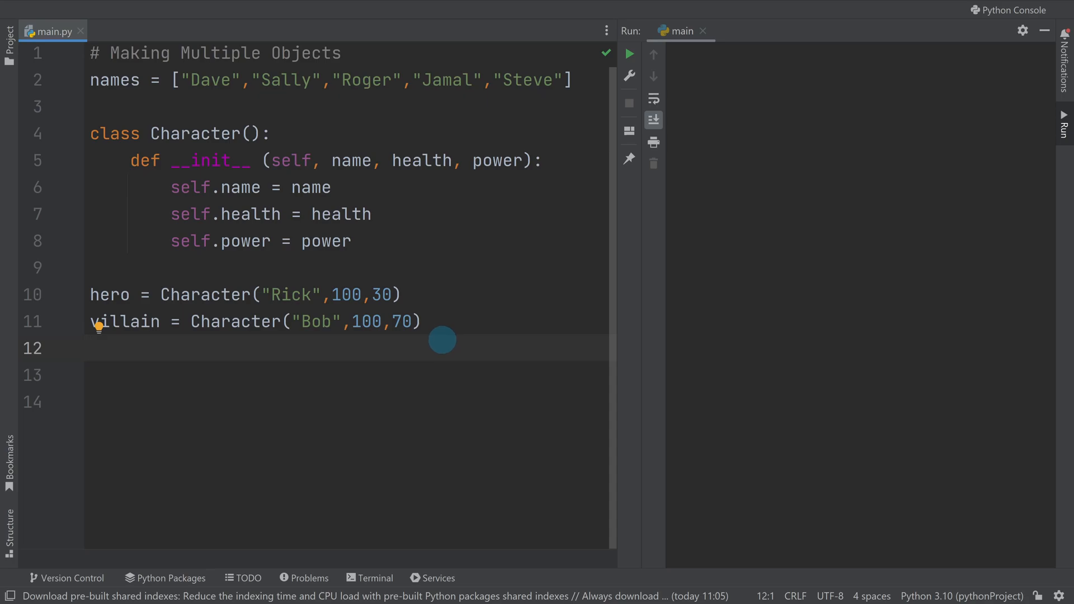
{"action": "mouse_move", "coordinate": [228, 123]}
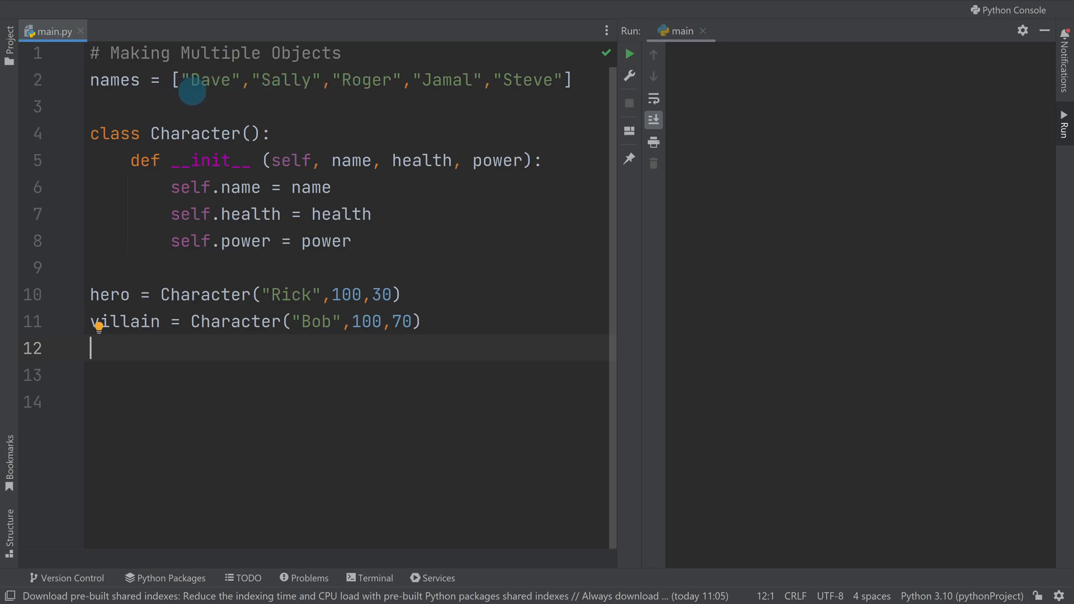
{"action": "left_click", "coordinate": [342, 53]}
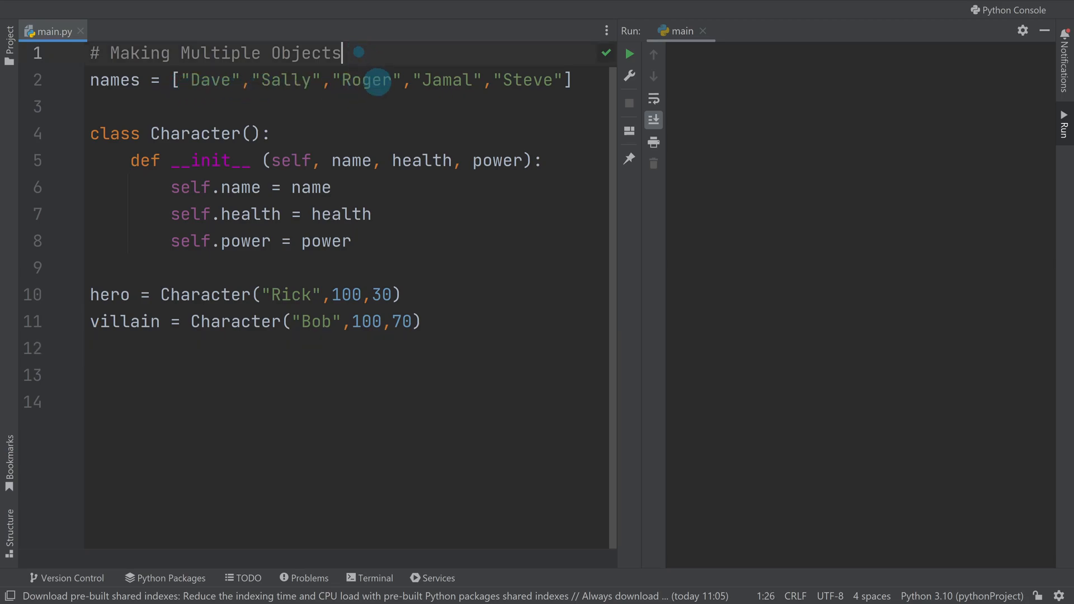
{"action": "key", "text": "Enter"}
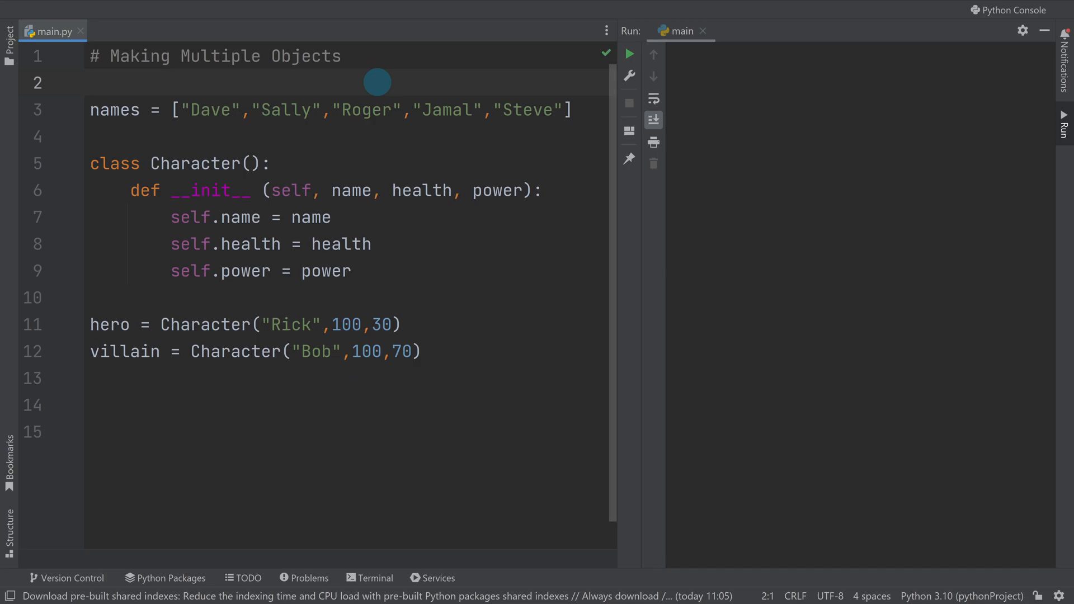
{"action": "type", "text": "import random"}
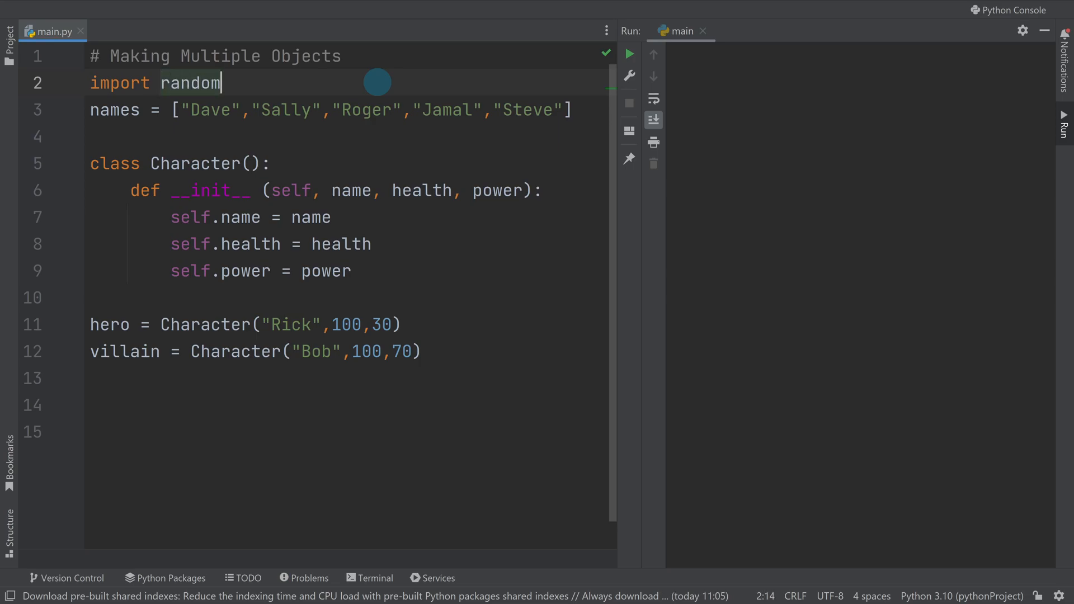
- Add an empty zombies = [] list below the villain and start a for statement
{"action": "left_click", "coordinate": [421, 350]}
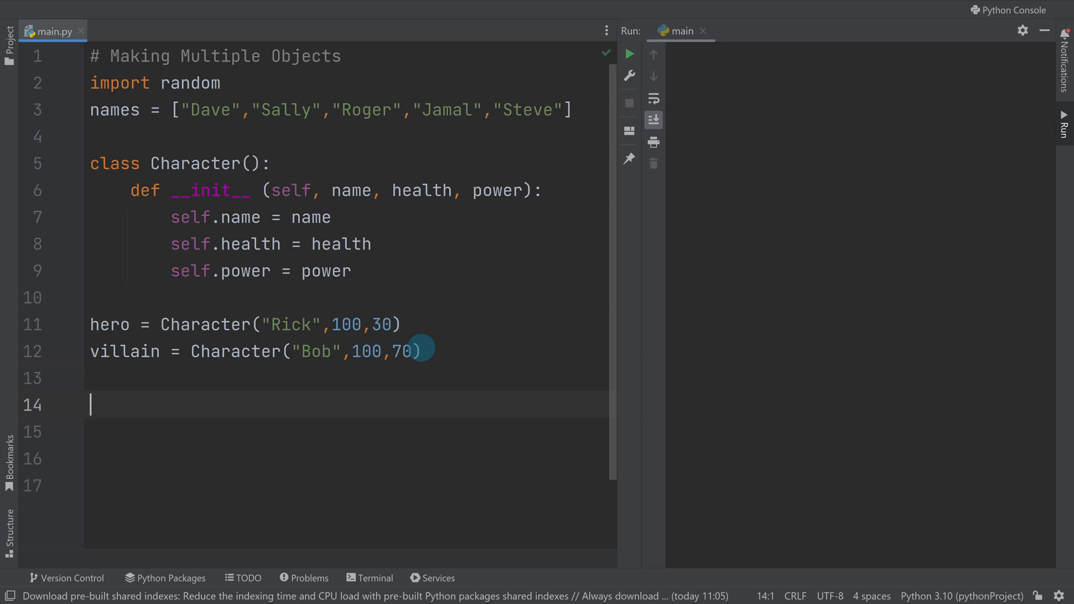
{"action": "type", "text": "zom"}
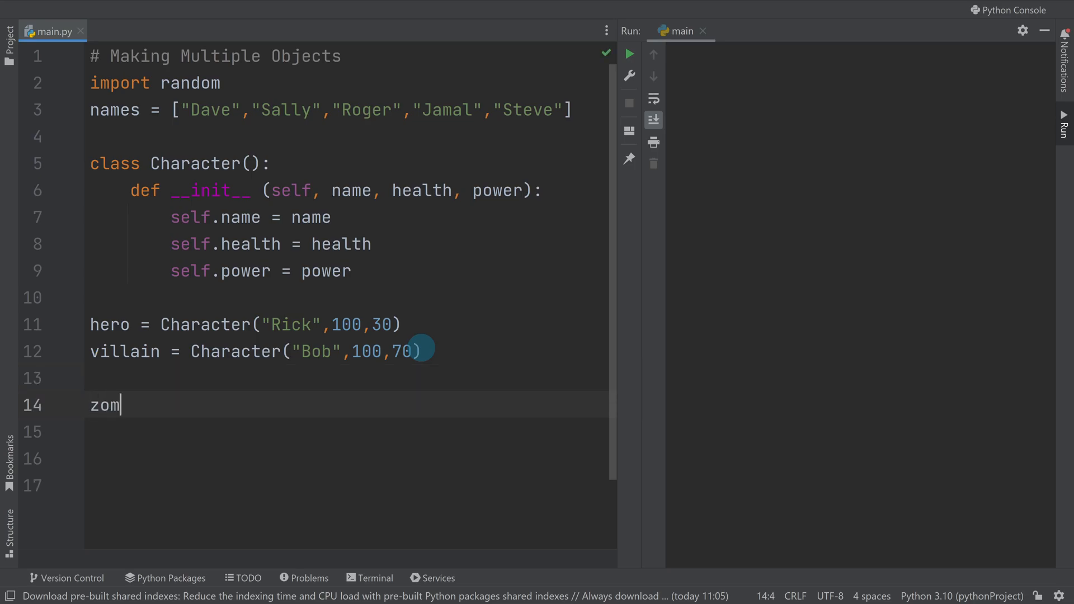
{"action": "type", "text": "biew"}
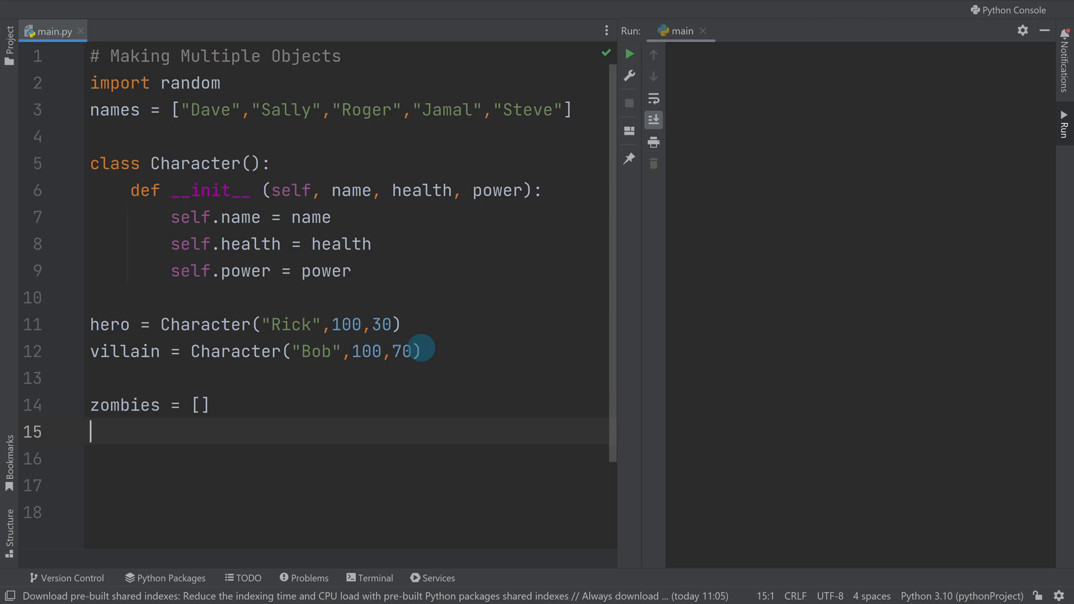
{"action": "type", "text": "for"}
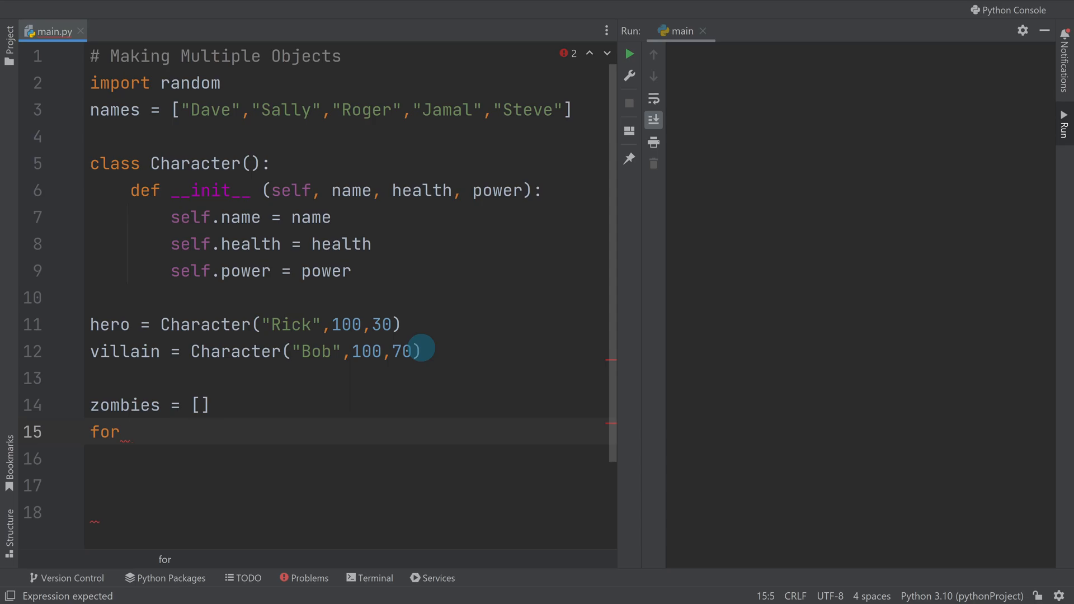
- Complete the loop header as for i in range(100):
{"action": "type", "text": "i 1"}
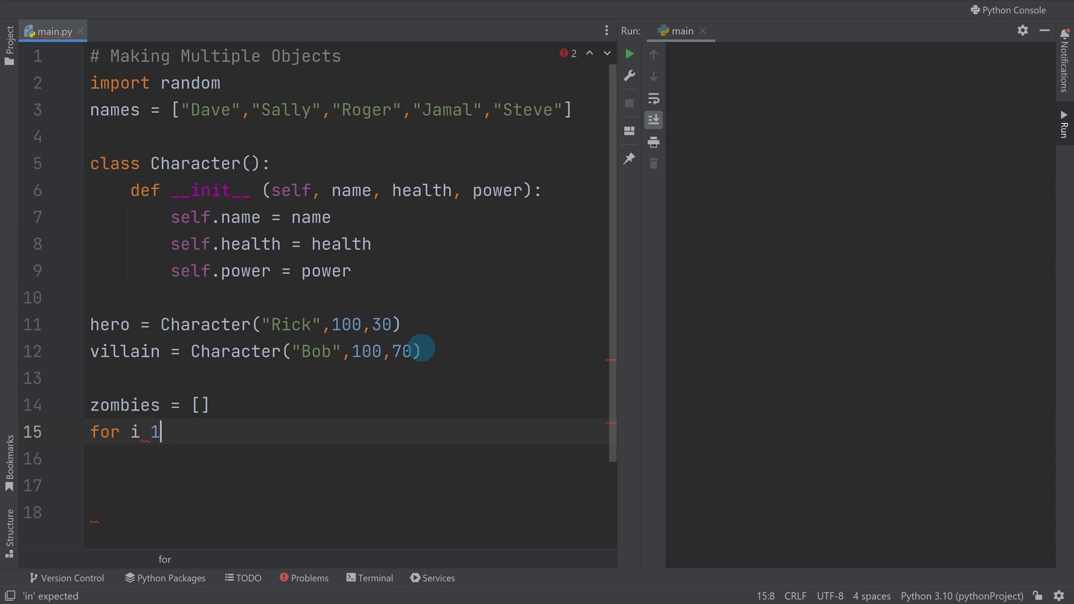
{"action": "type", "text": "0"}
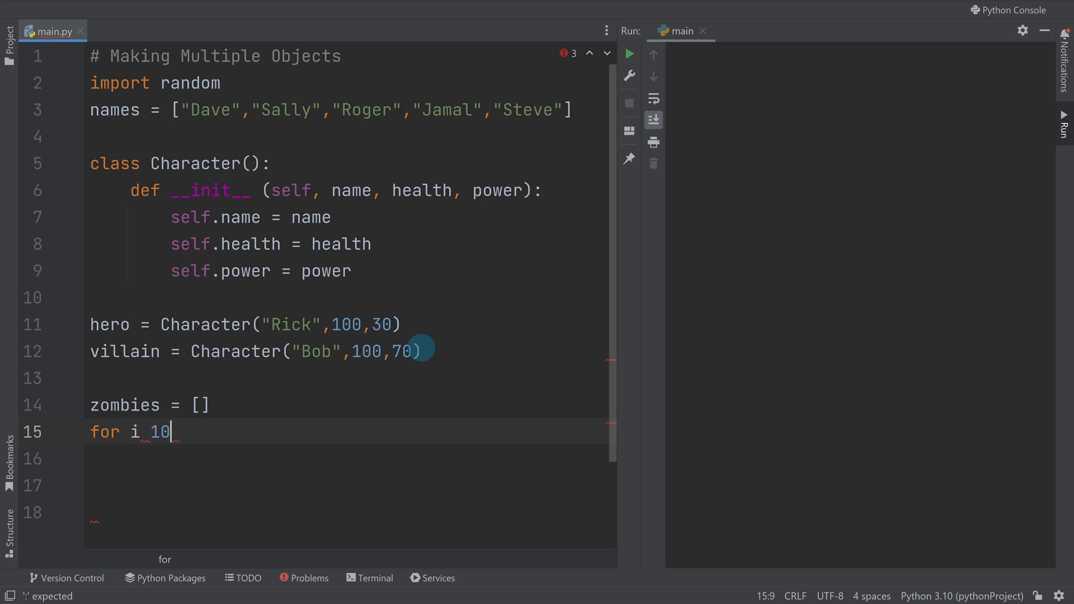
{"action": "type", "text": "in range"}
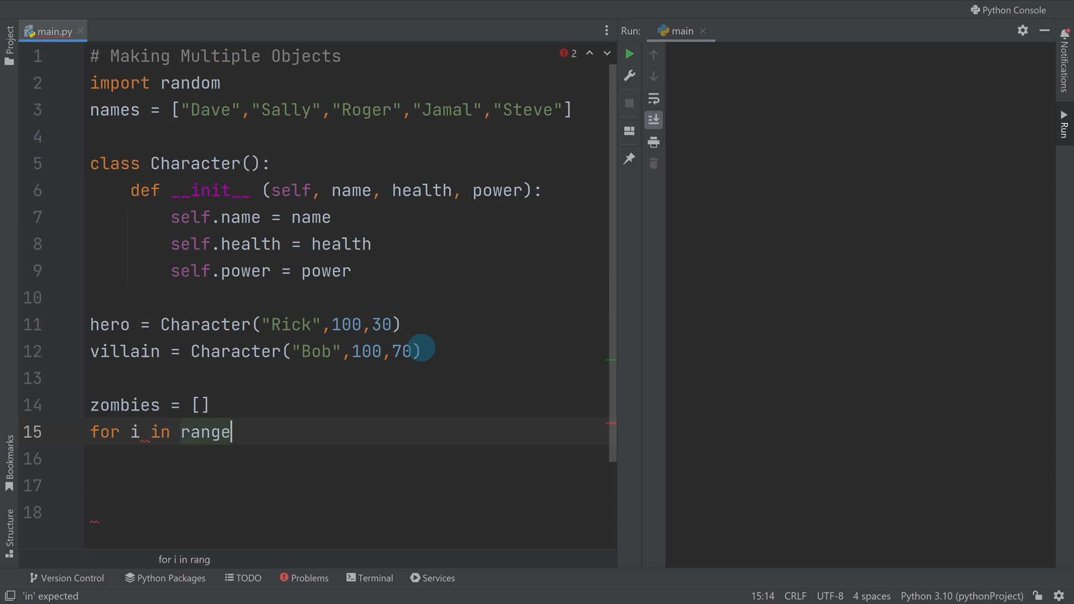
{"action": "type", "text": "(100):"}
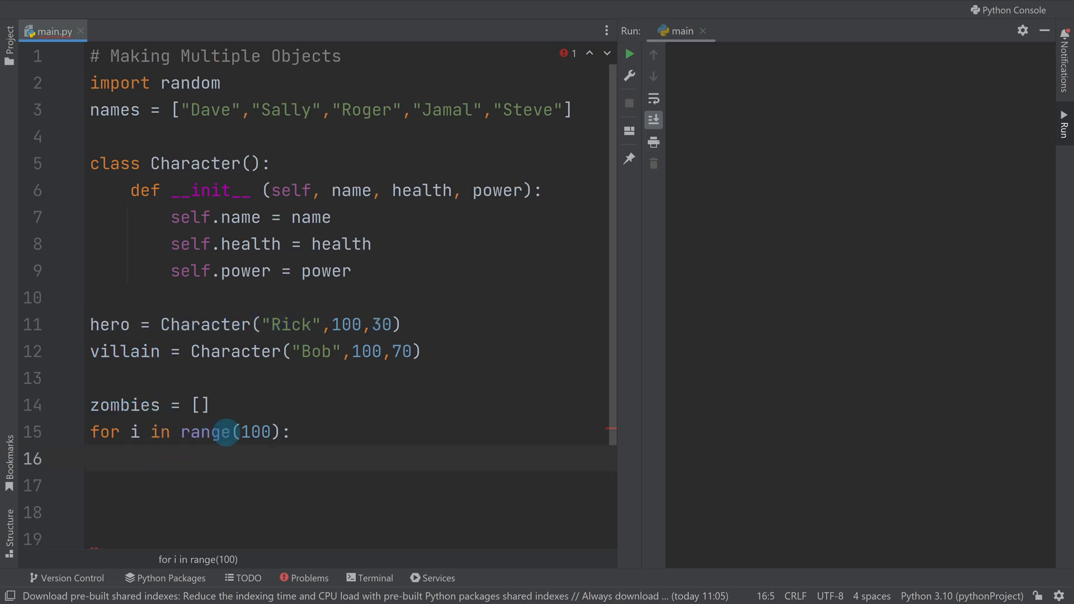
{"action": "mouse_move", "coordinate": [525, 312]}
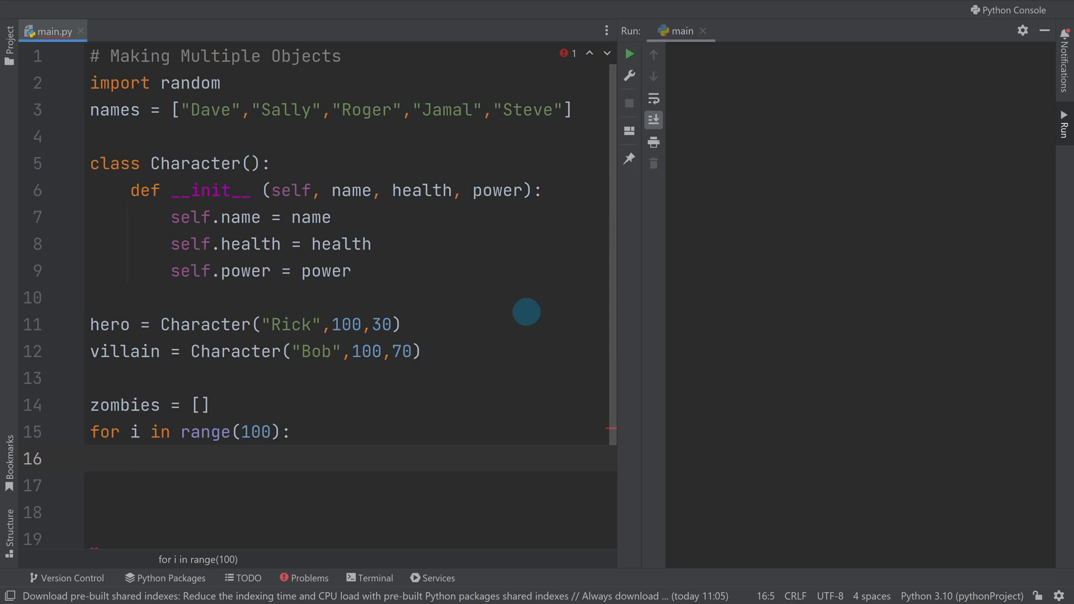
- In the loop body, append Character("Rick",100,30) to the zombies list
{"action": "type", "text": "zom"}
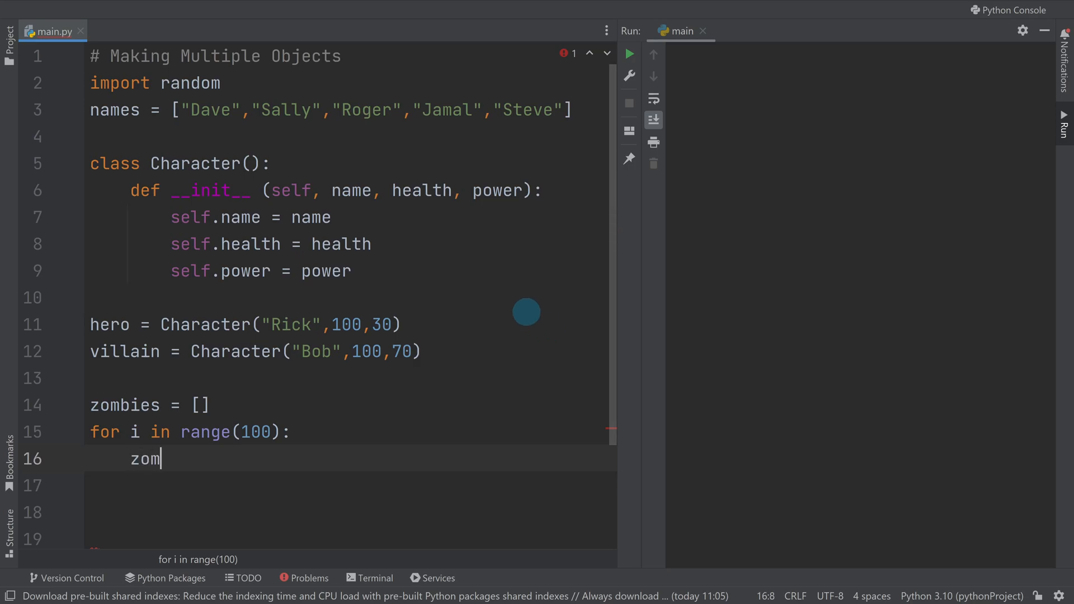
{"action": "type", "text": "biew"}
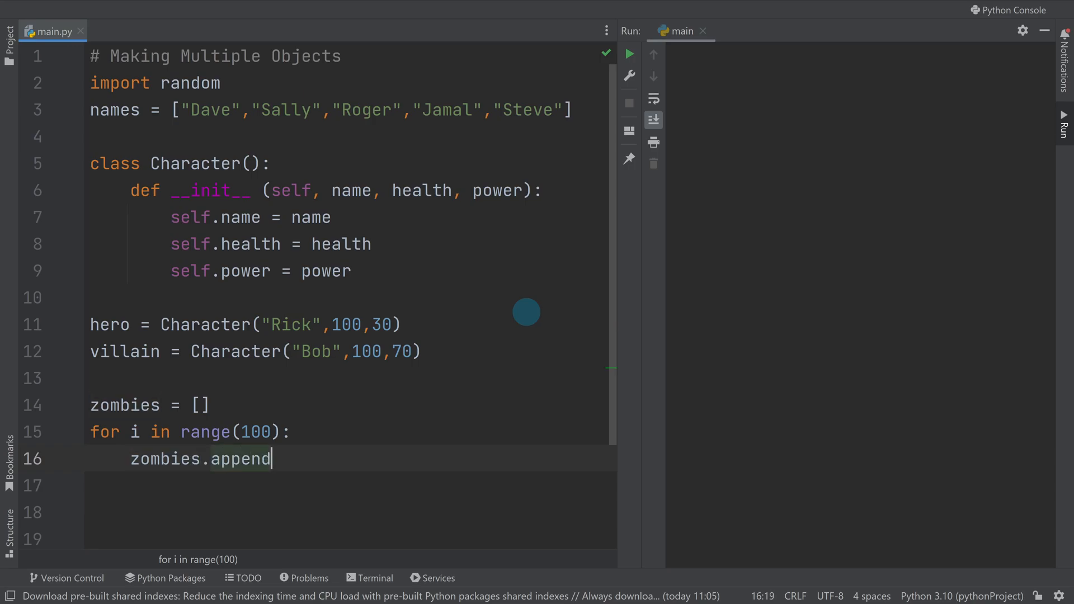
{"action": "type", "text": "(Character(\"Rick\",100,30)"}
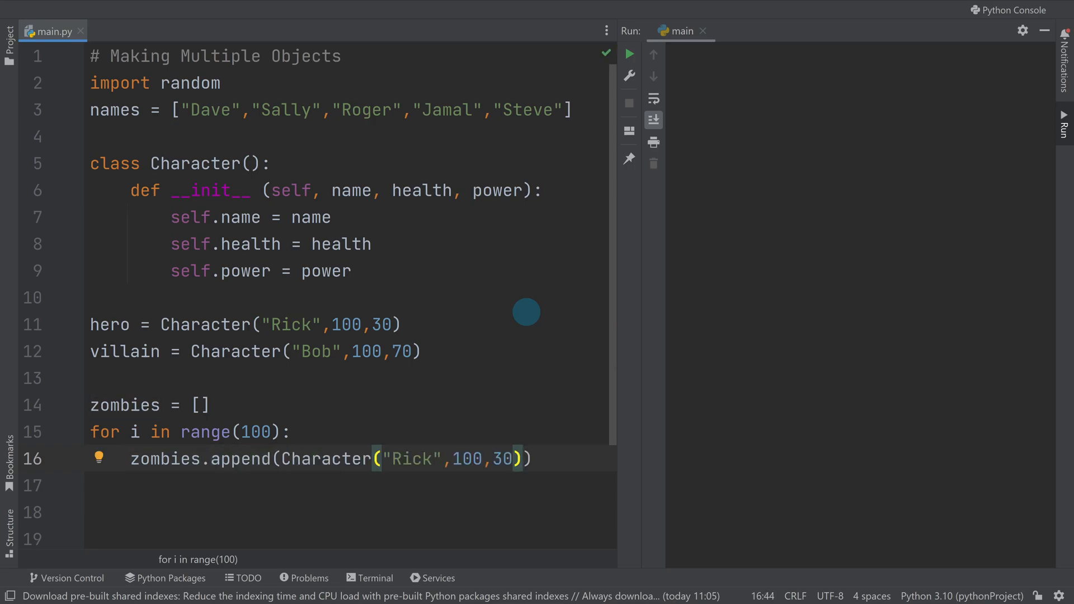
{"action": "mouse_move", "coordinate": [282, 458]}
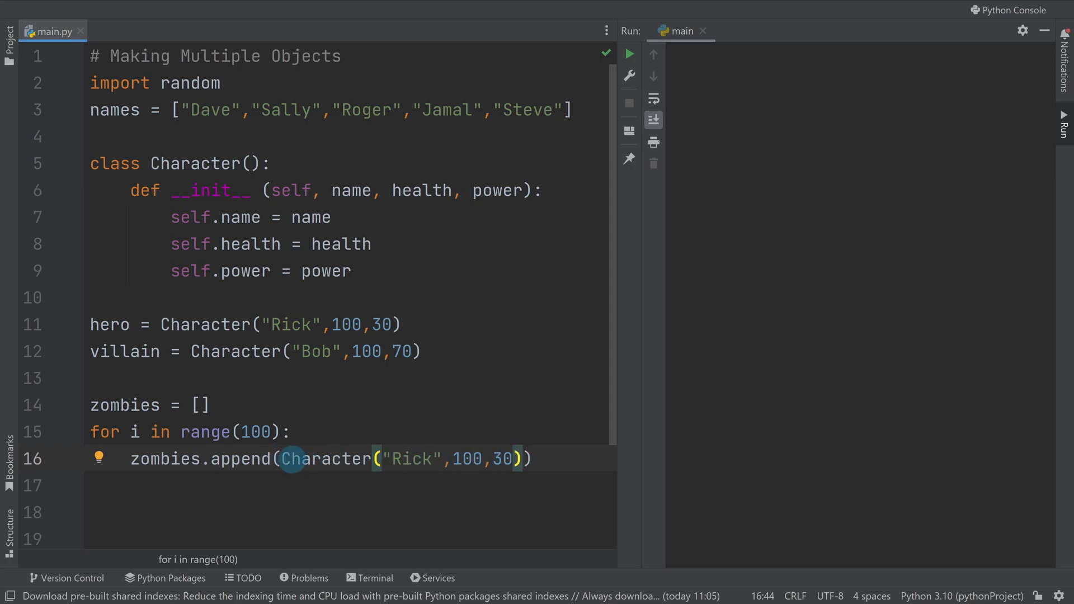
- Replace the "Rick" argument with random.choice(names)
{"action": "double_click", "coordinate": [408, 459]}
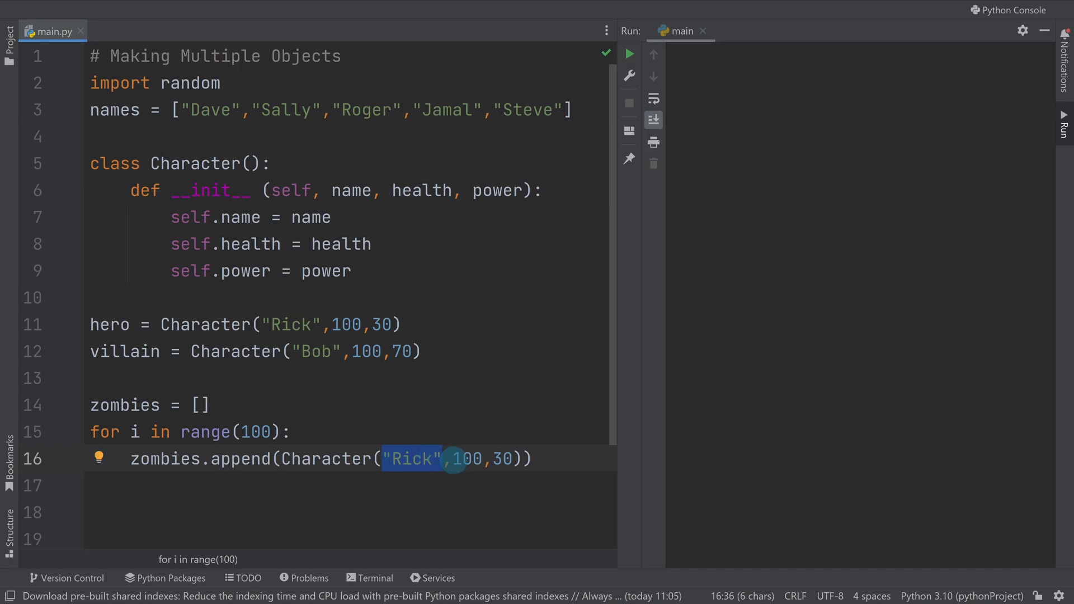
{"action": "type", "text": "random.choice"}
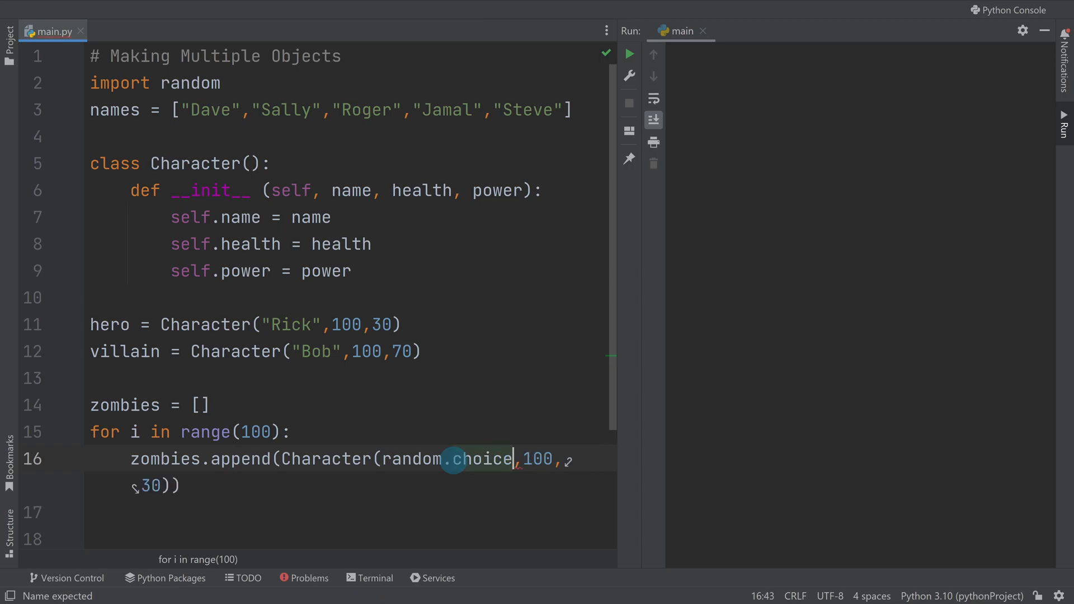
{"action": "type", "text": "()"}
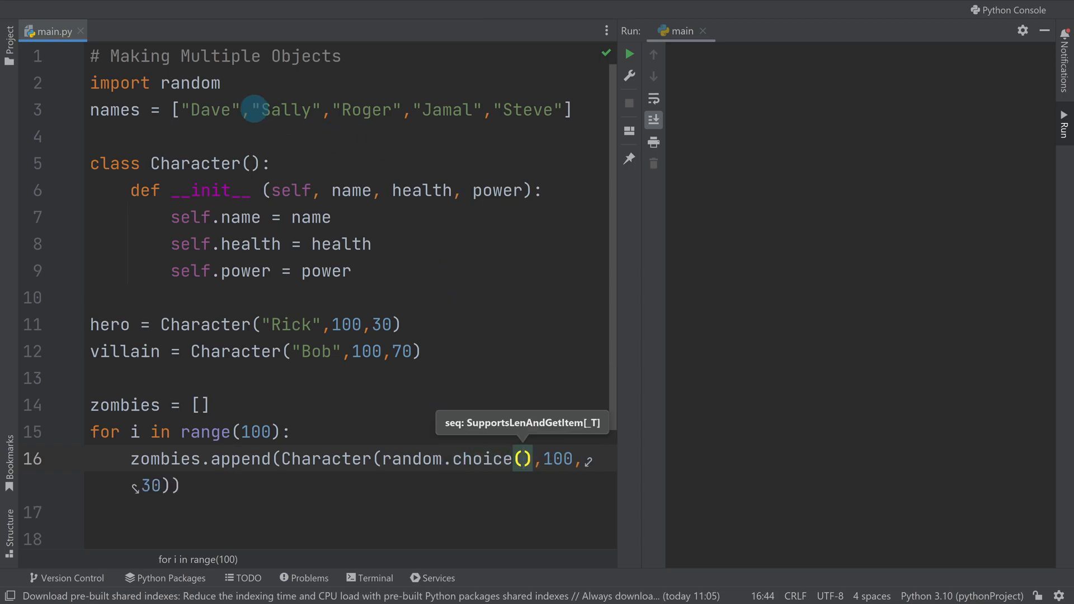
{"action": "type", "text": "names"}
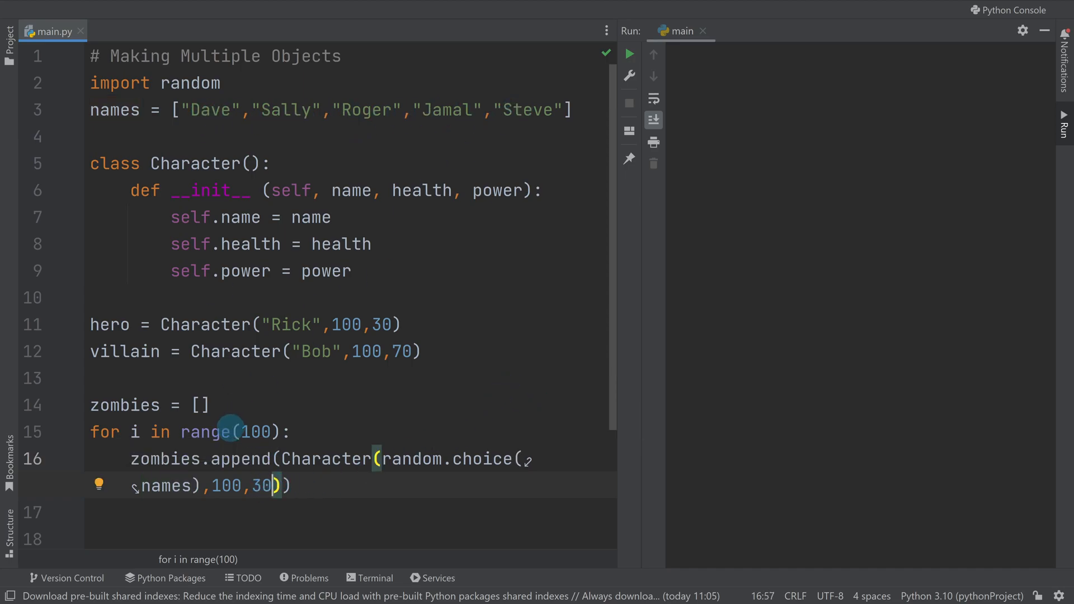
- Replace the fixed health 100 with random.randint(100) and select the power value
{"action": "double_click", "coordinate": [225, 485]}
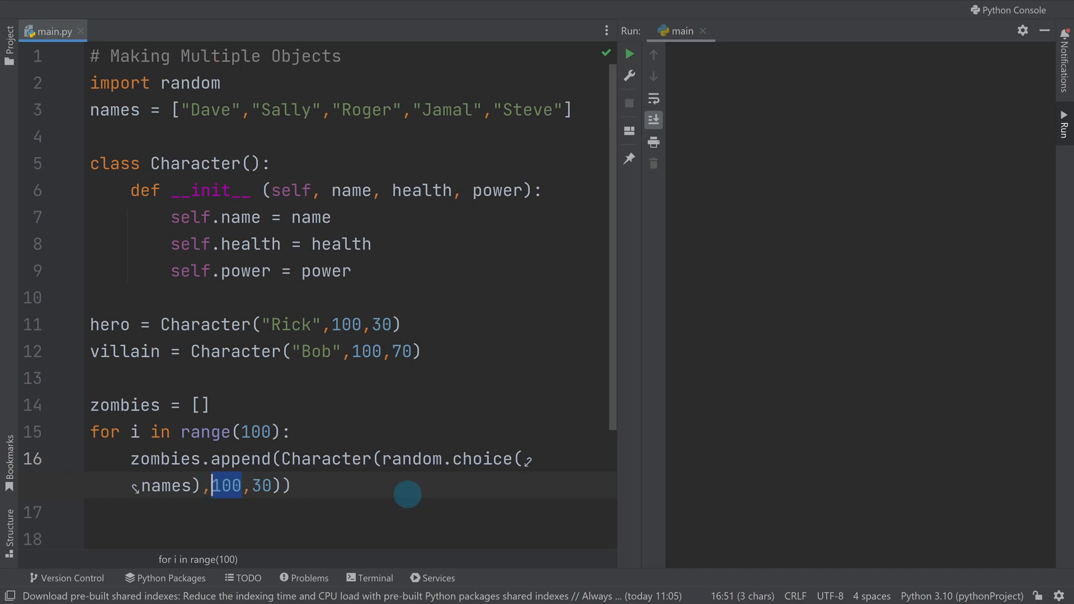
{"action": "type", "text": "rand"}
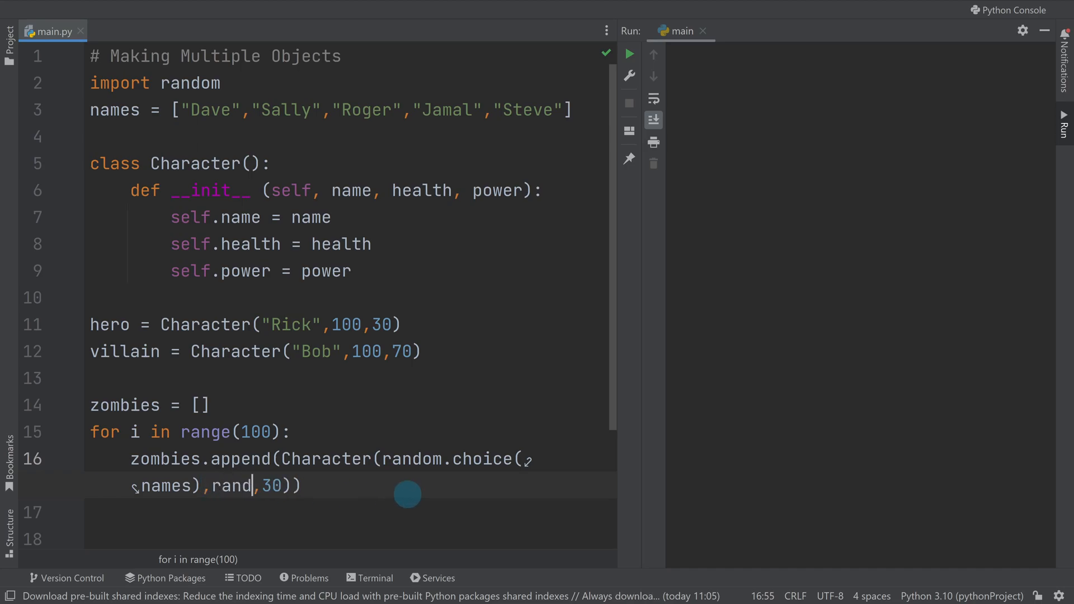
{"action": "type", "text": "om"}
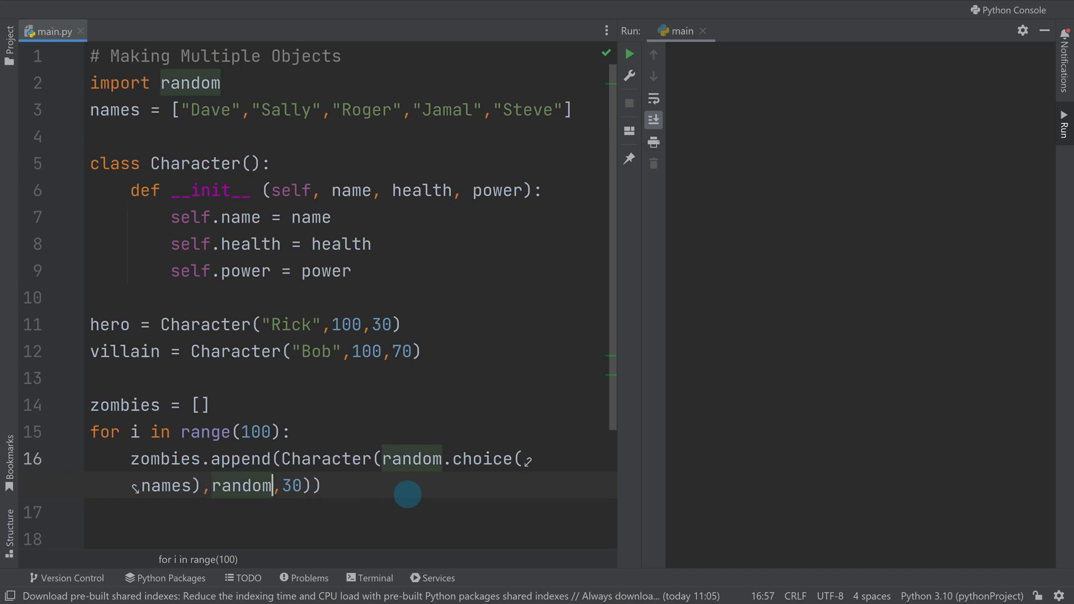
{"action": "type", "text": ".randint("}
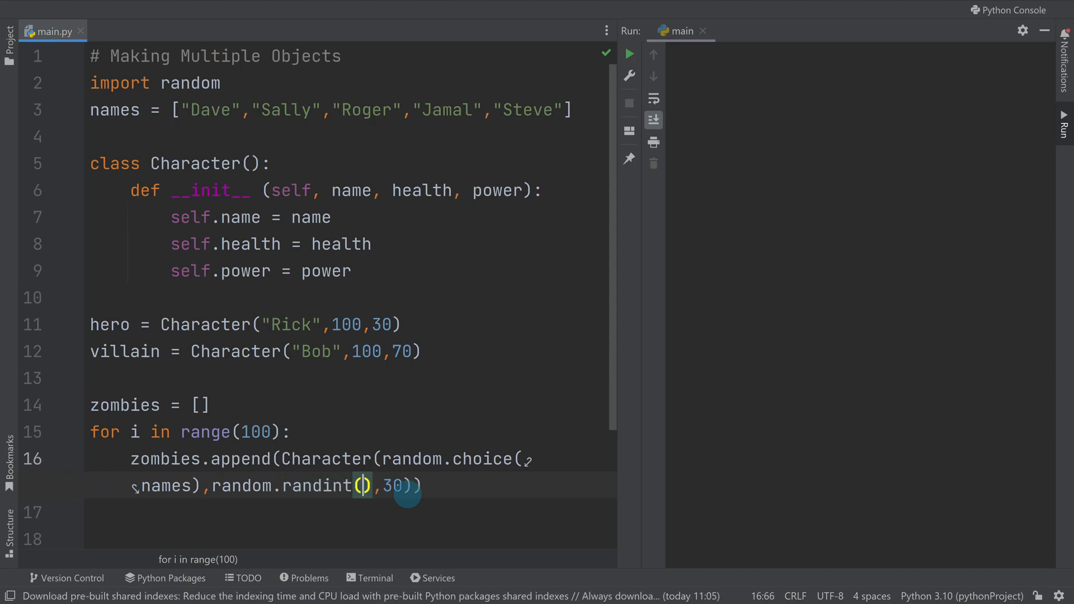
{"action": "type", "text": "100"}
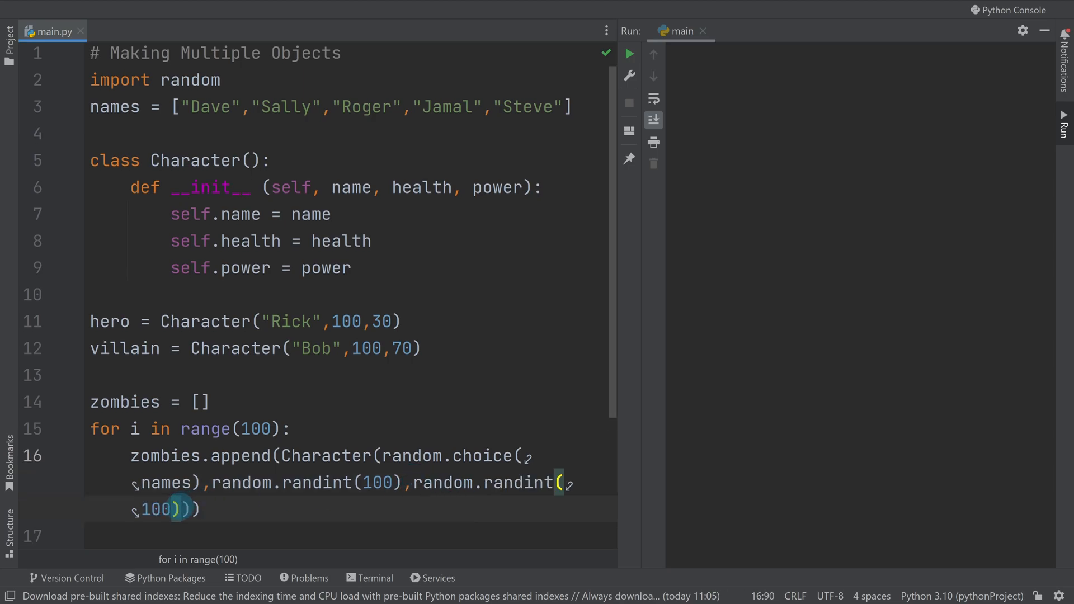
{"action": "double_click", "coordinate": [156, 509]}
{"action": "type", "text": "25"}
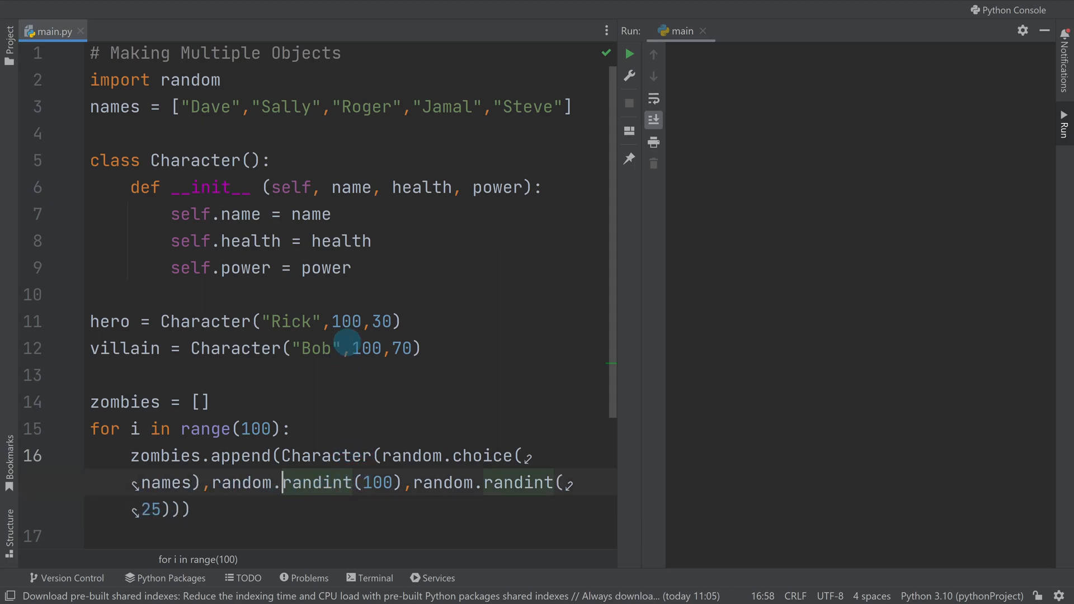
- Fix the TypeError using random.randint(1,100) and random.randint(1,25), then rerun the script
{"action": "left_click", "coordinate": [627, 54]}
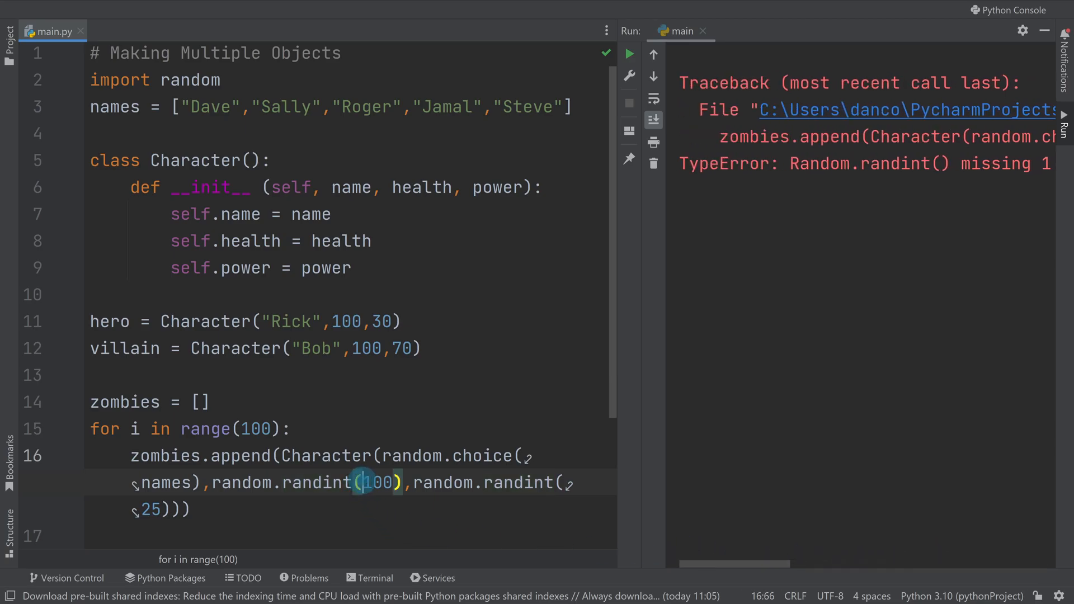
{"action": "type", "text": "1,"}
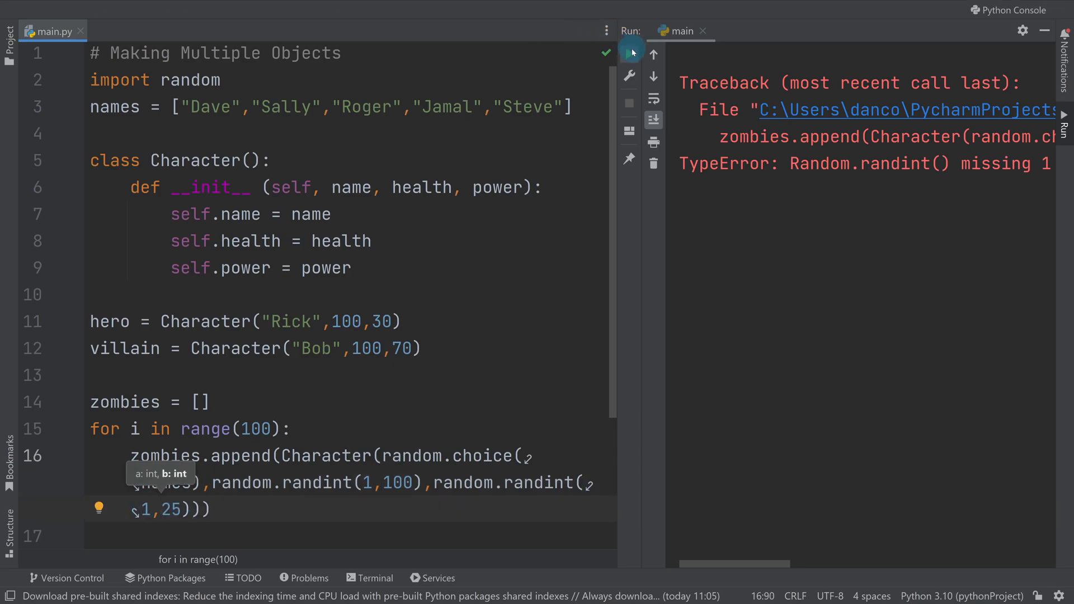
{"action": "left_click", "coordinate": [628, 52]}
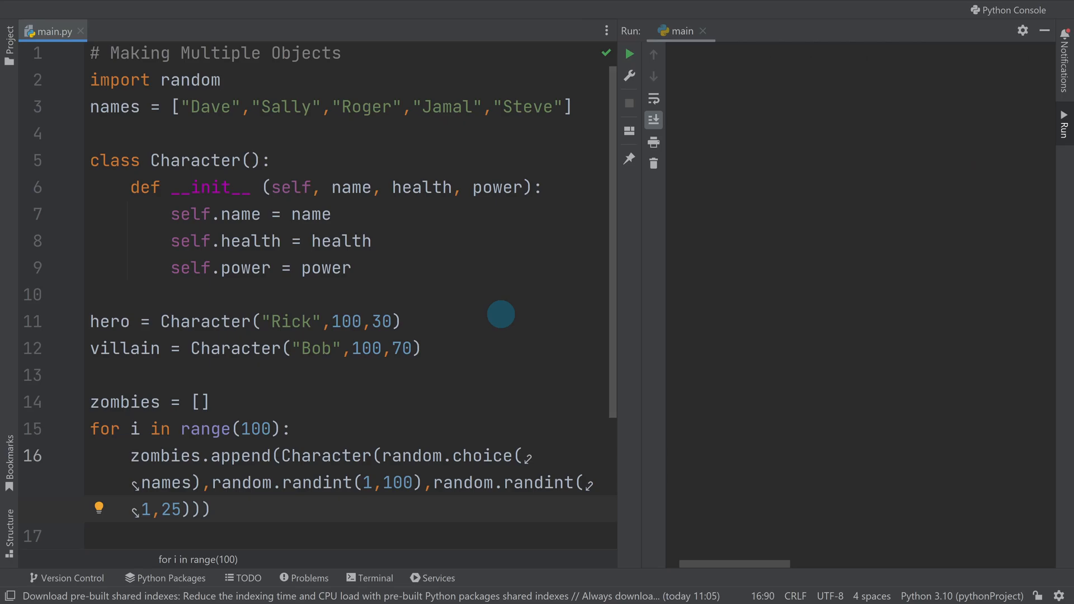
{"action": "mouse_move", "coordinate": [484, 322]}
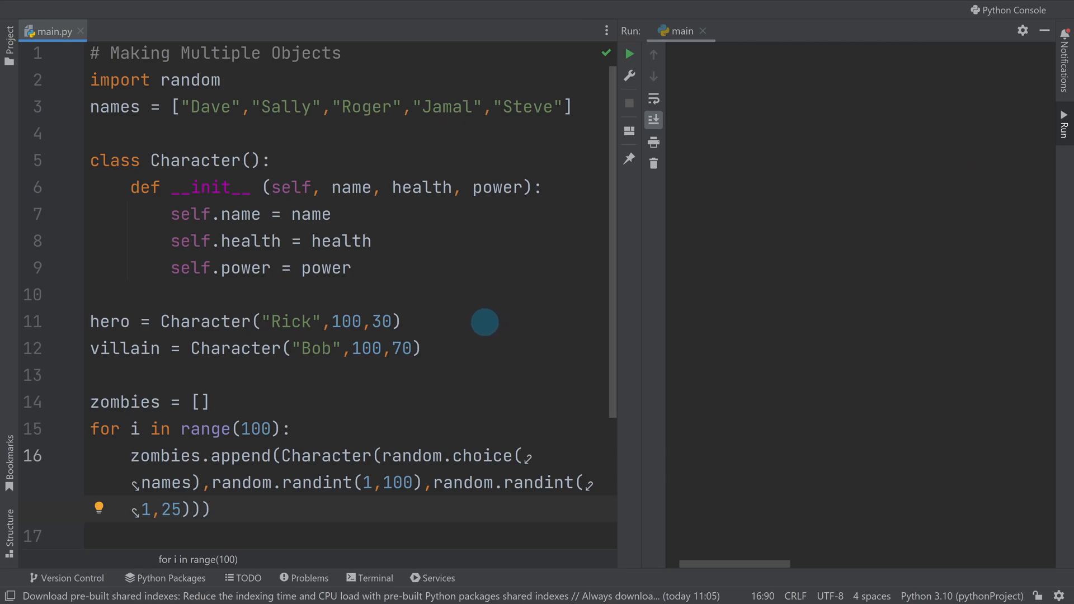
{"action": "mouse_move", "coordinate": [132, 333]}
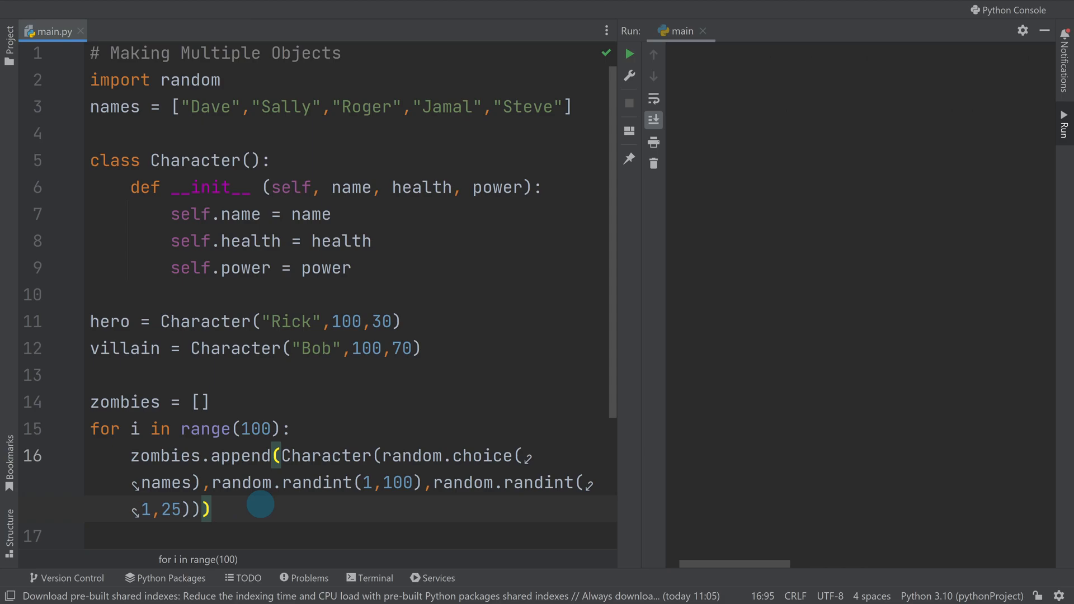
{"action": "scroll", "scroll_direction": "down", "scroll_amount": 3}
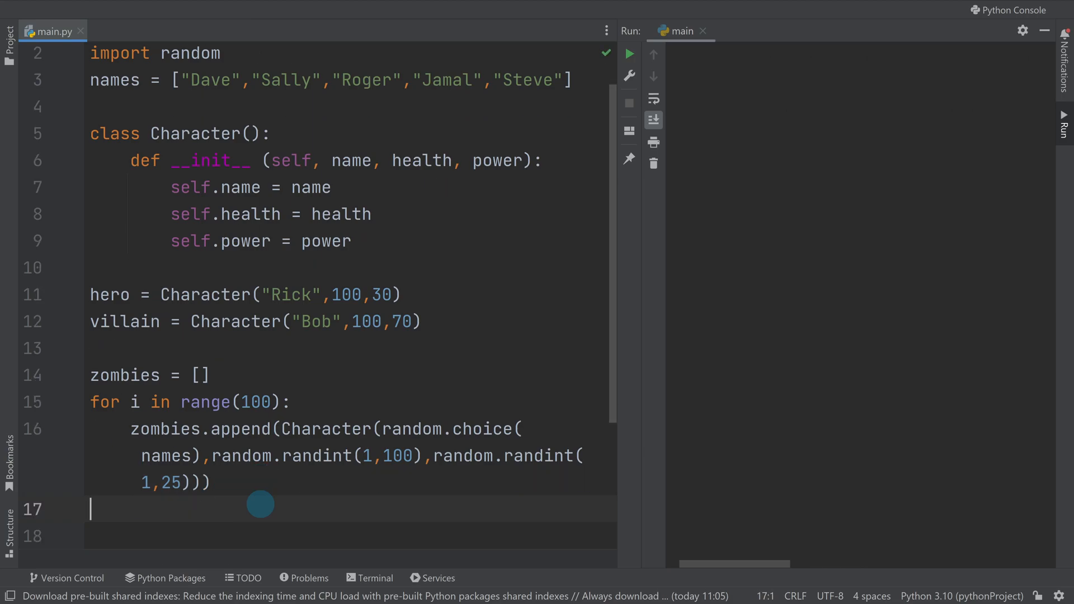
- Add print(hero) and run it, then rerun printing the hero's name, Rick
{"action": "type", "text": "print"}
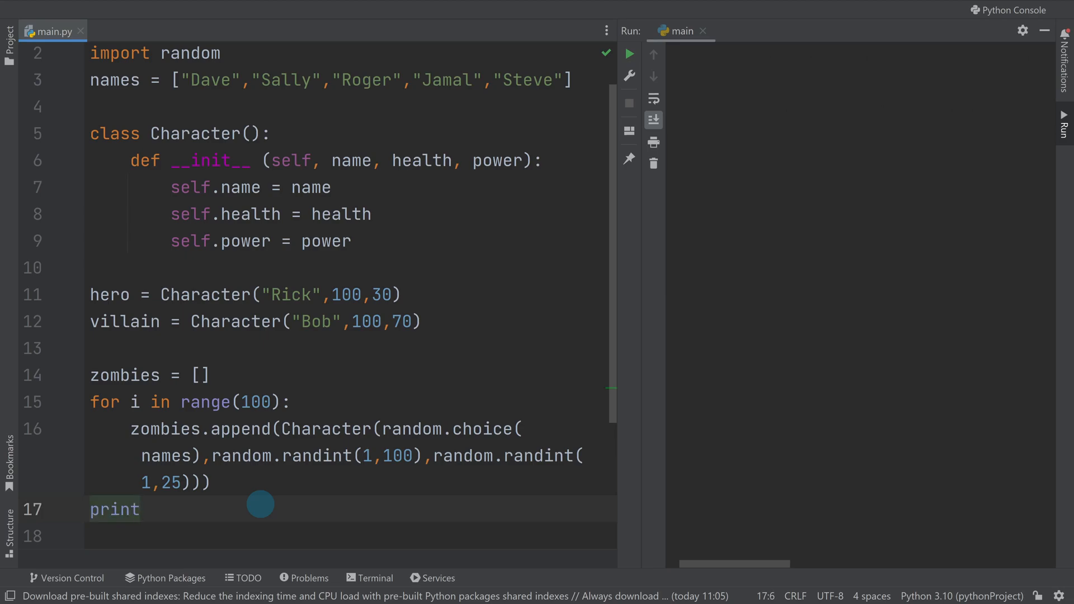
{"action": "type", "text": "()"}
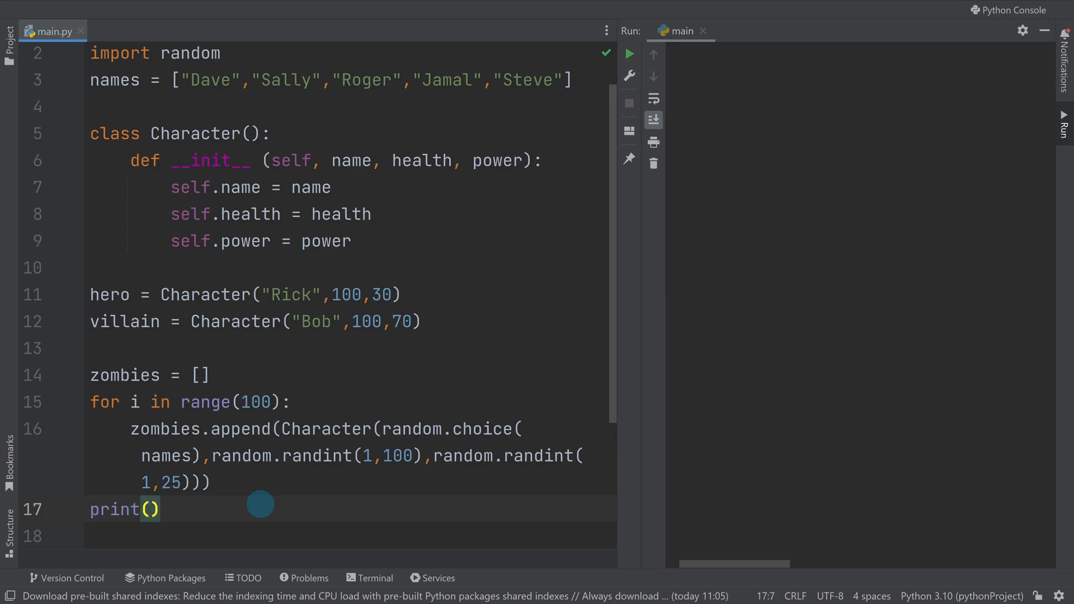
{"action": "type", "text": "hero"}
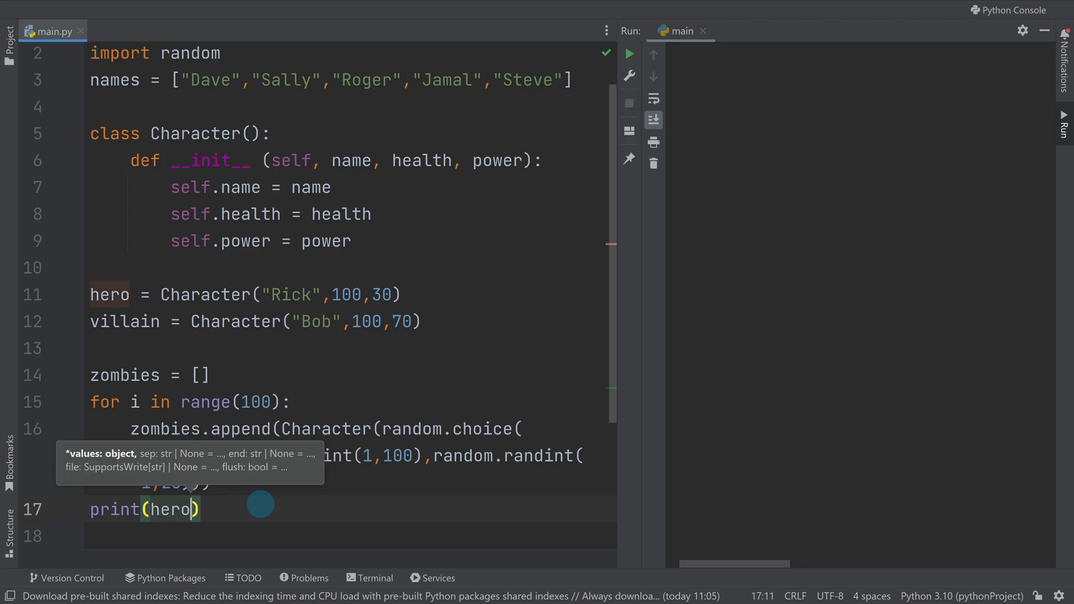
{"action": "left_click", "coordinate": [628, 52]}
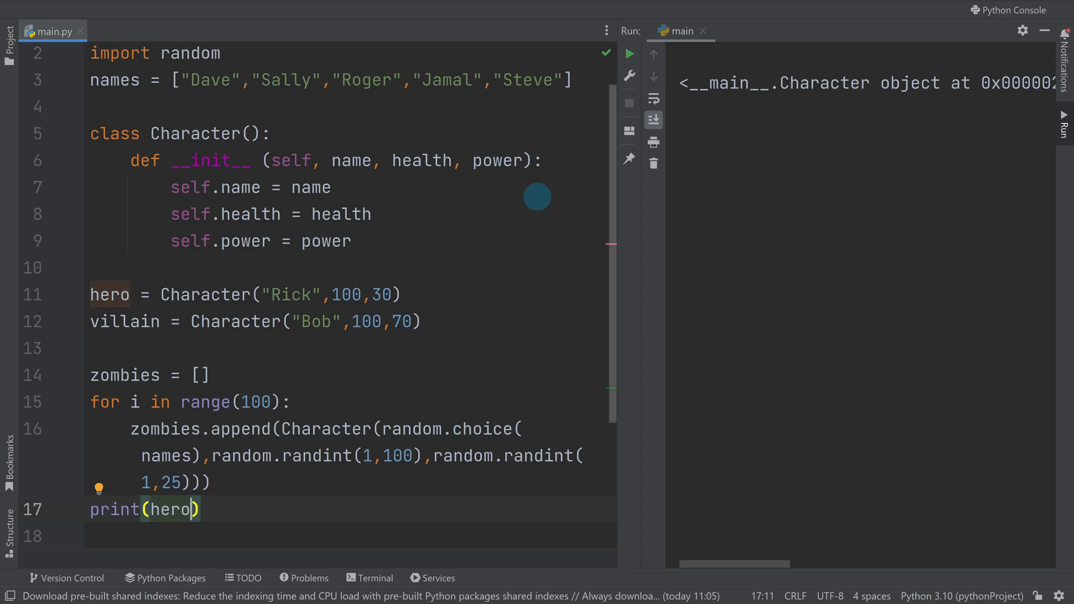
{"action": "mouse_move", "coordinate": [411, 296]}
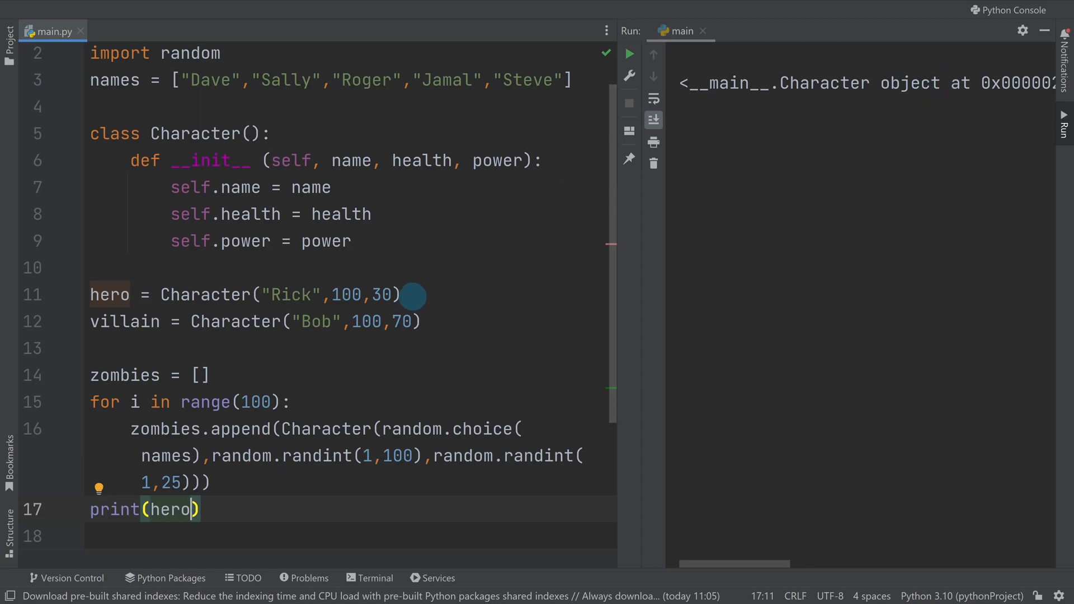
{"action": "mouse_move", "coordinate": [213, 449]}
{"action": "type", "text": ".name"}
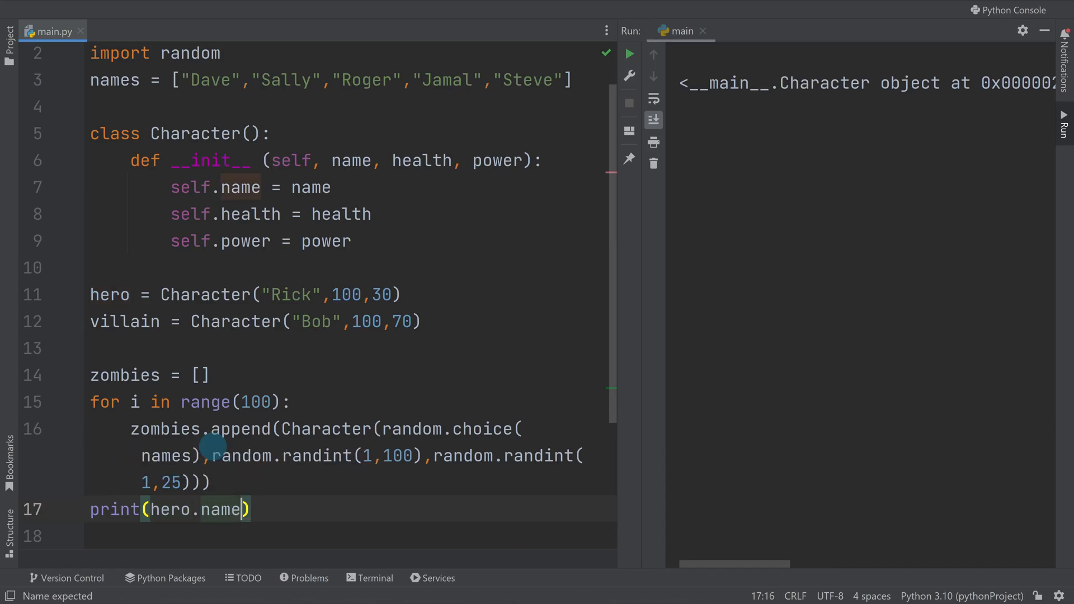
{"action": "left_click", "coordinate": [626, 53]}
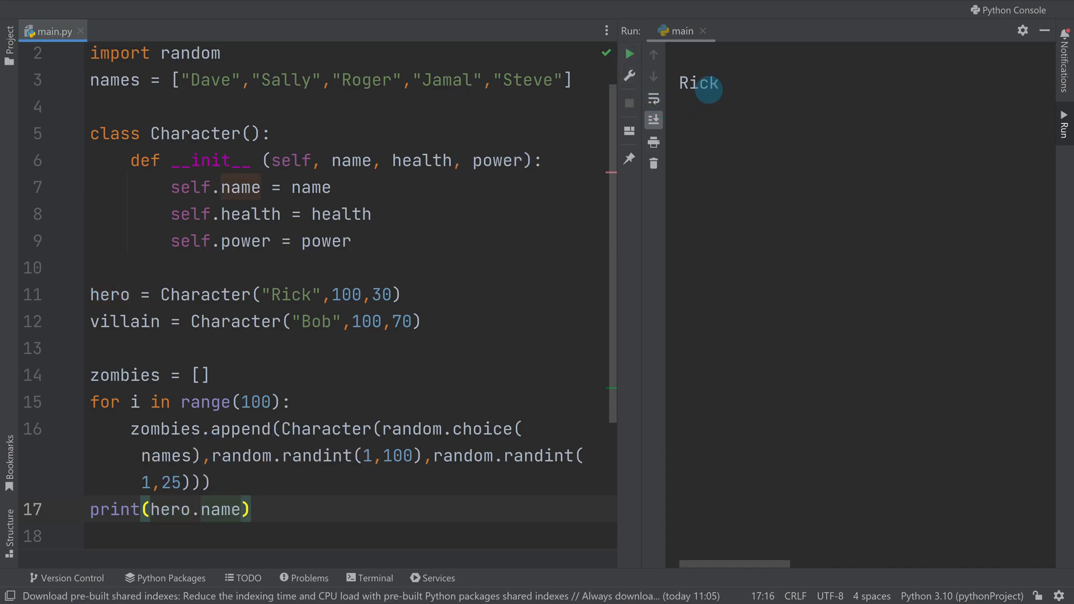
{"action": "double_click", "coordinate": [191, 509]}
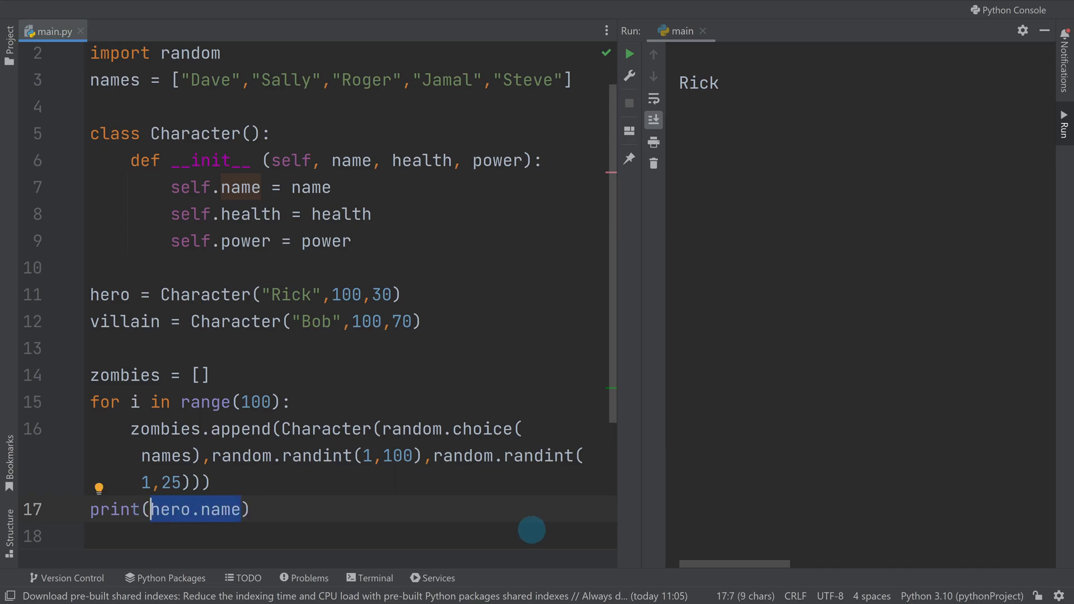
- Print zombies[1].name and run the script, showing the zombie name Steve
{"action": "type", "text": "zom"}
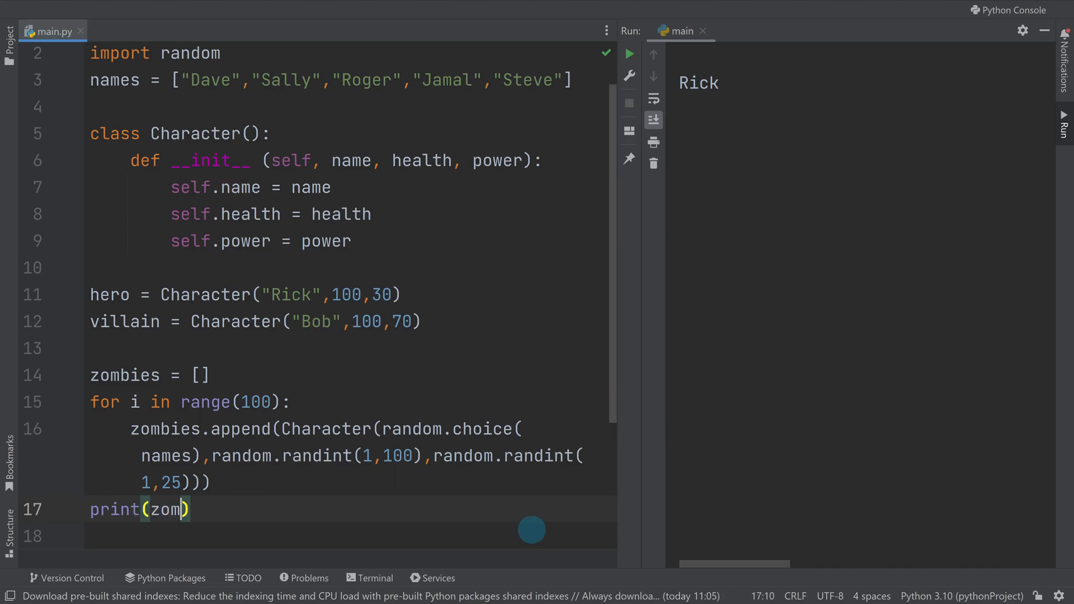
{"action": "type", "text": "bies"}
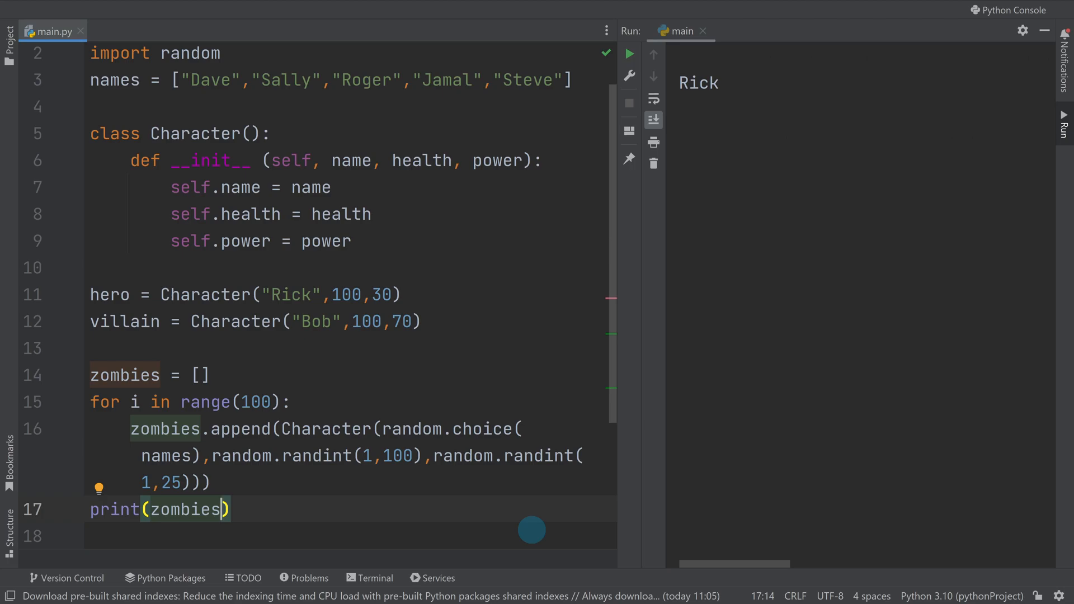
{"action": "type", "text": "[]"}
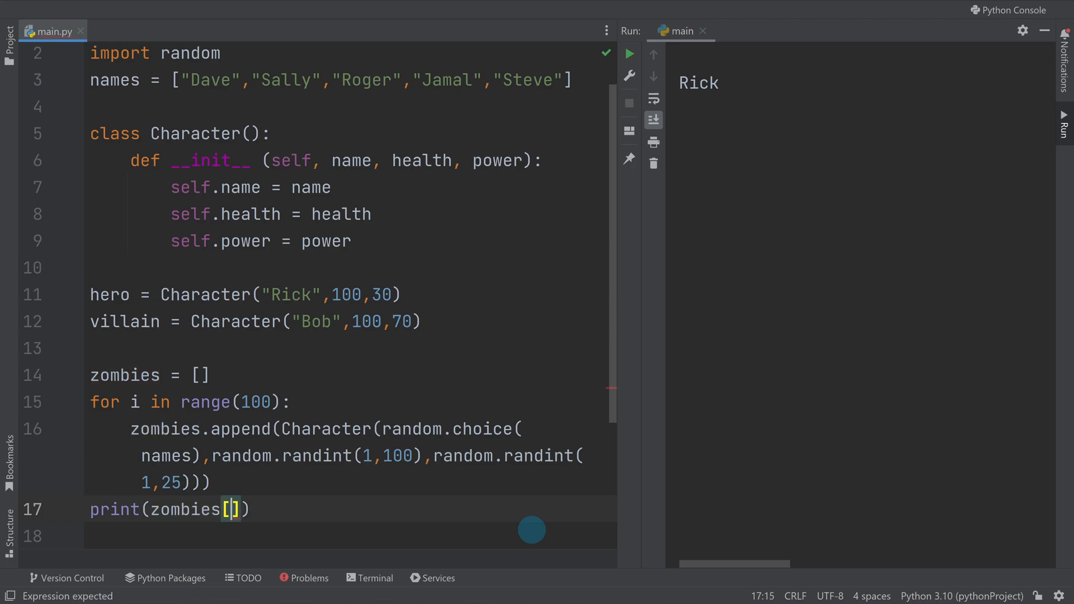
{"action": "type", "text": "1].name"}
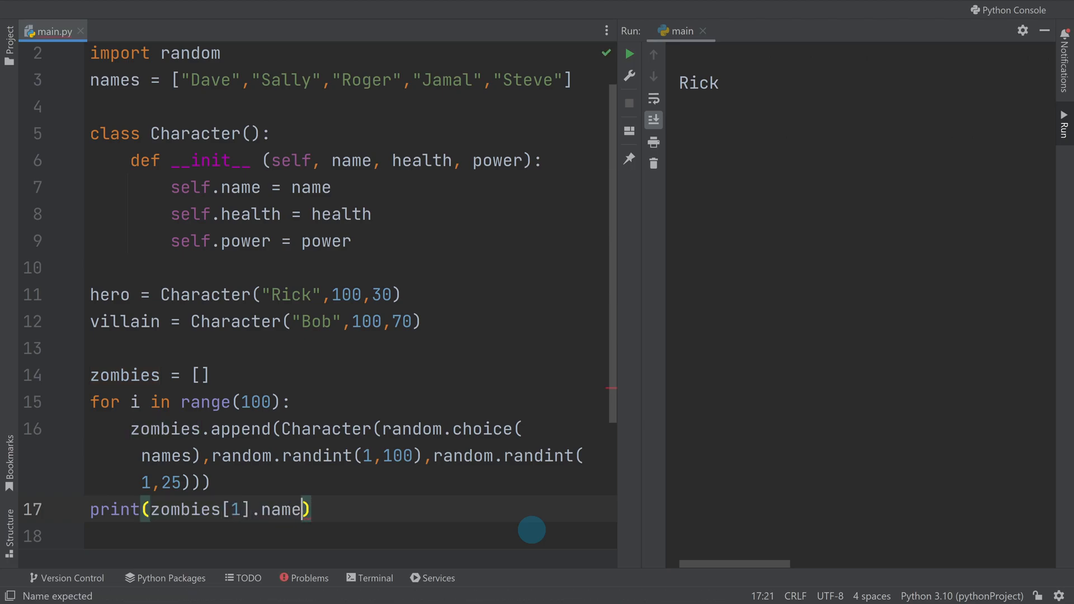
{"action": "left_click", "coordinate": [628, 54]}
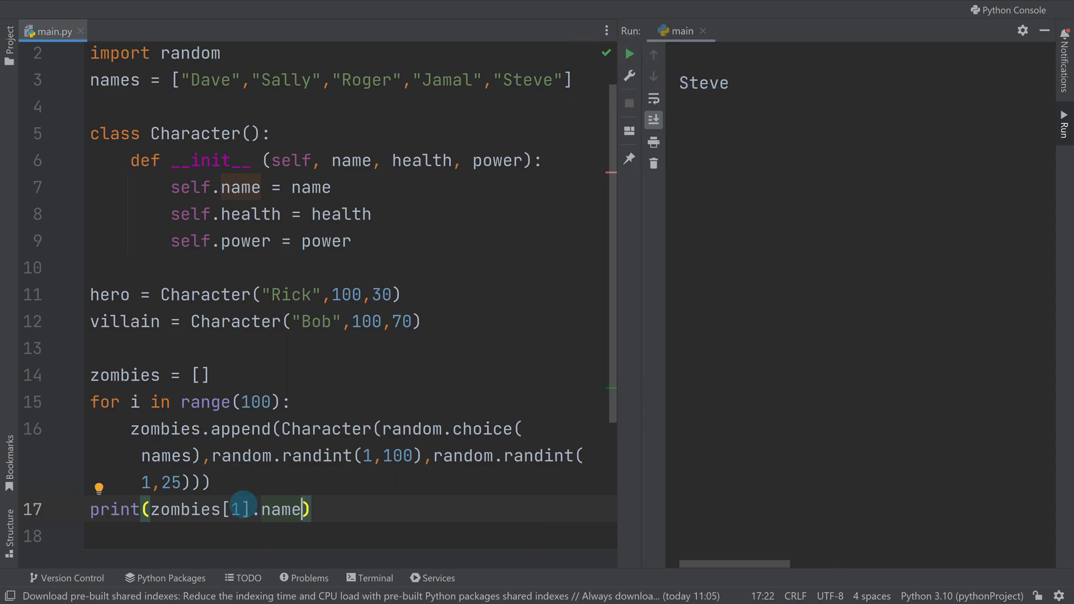
{"action": "mouse_move", "coordinate": [716, 87]}
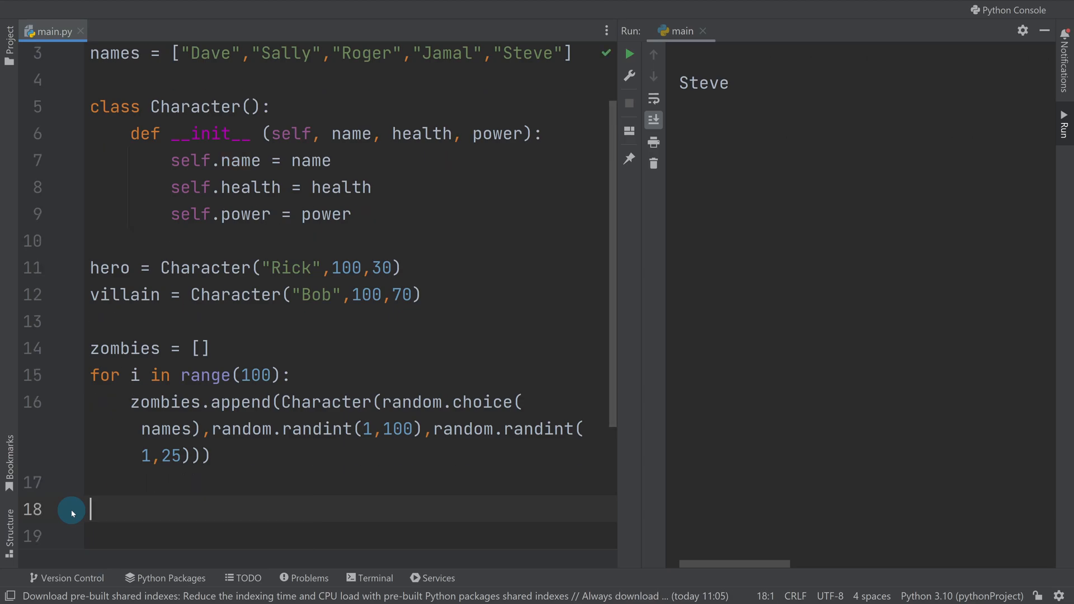
- Start a for z in zombies loop with an f-string print of the zombie's name
{"action": "type", "text": "for z"}
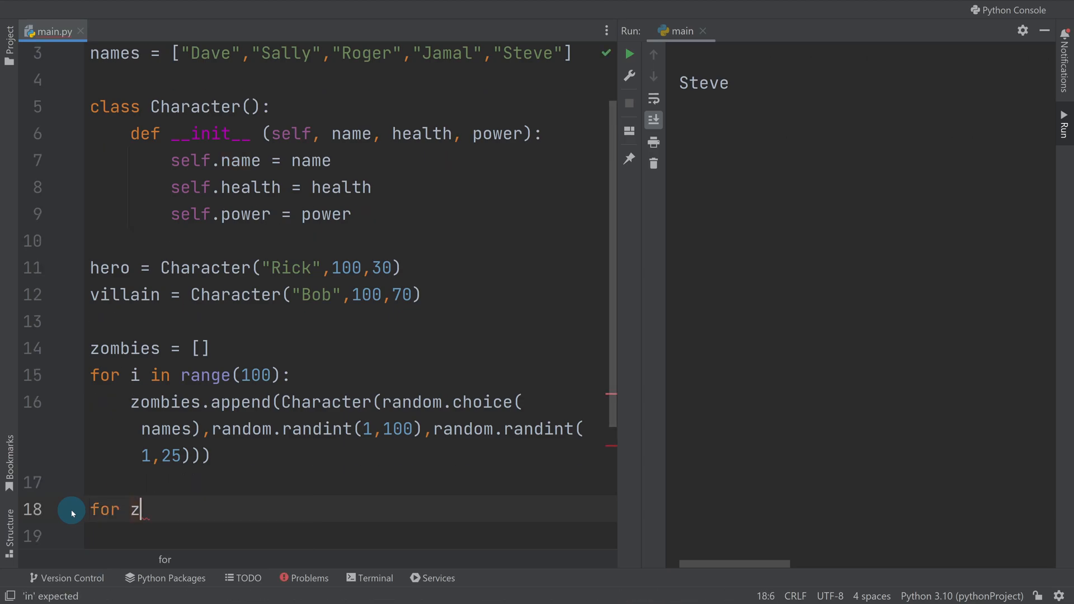
{"action": "type", "text": "in z"}
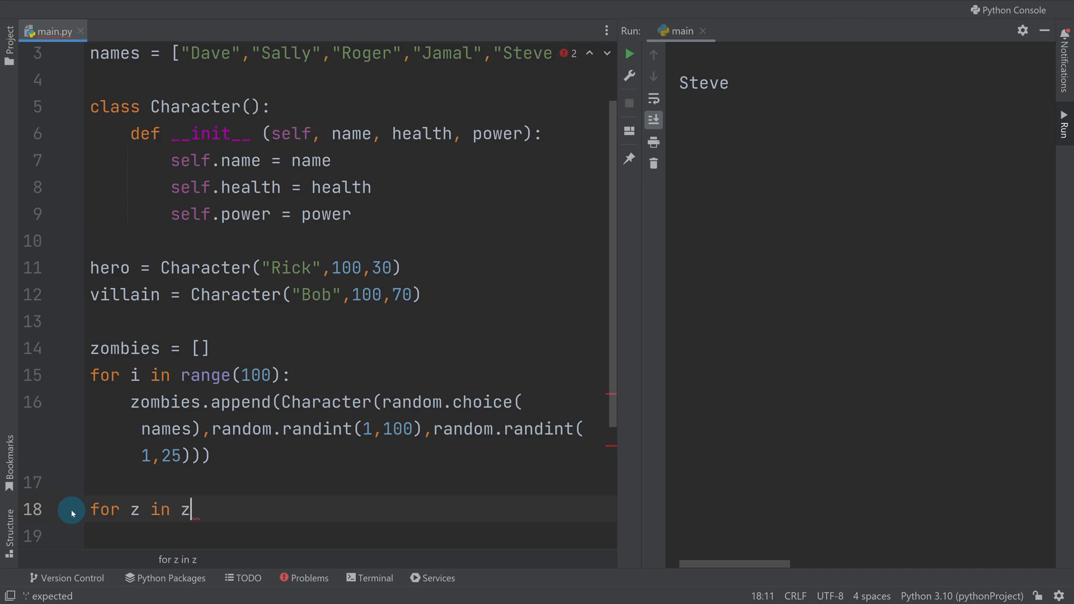
{"action": "type", "text": "ombies:"}
{"action": "left_click", "coordinate": [350, 536]}
{"action": "type", "text": "print"}
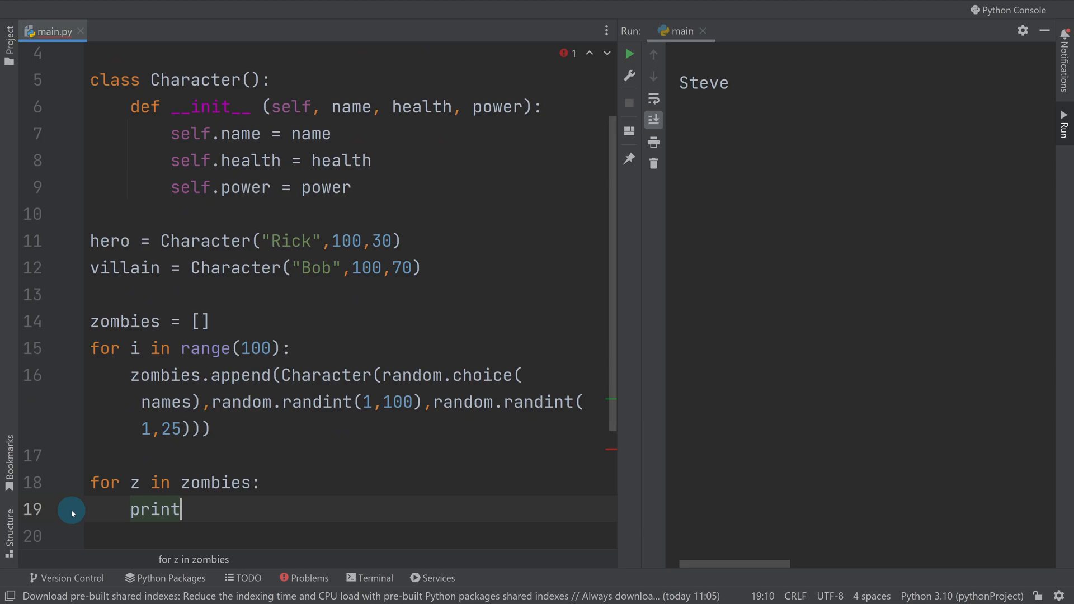
{"action": "type", "text": "()"}
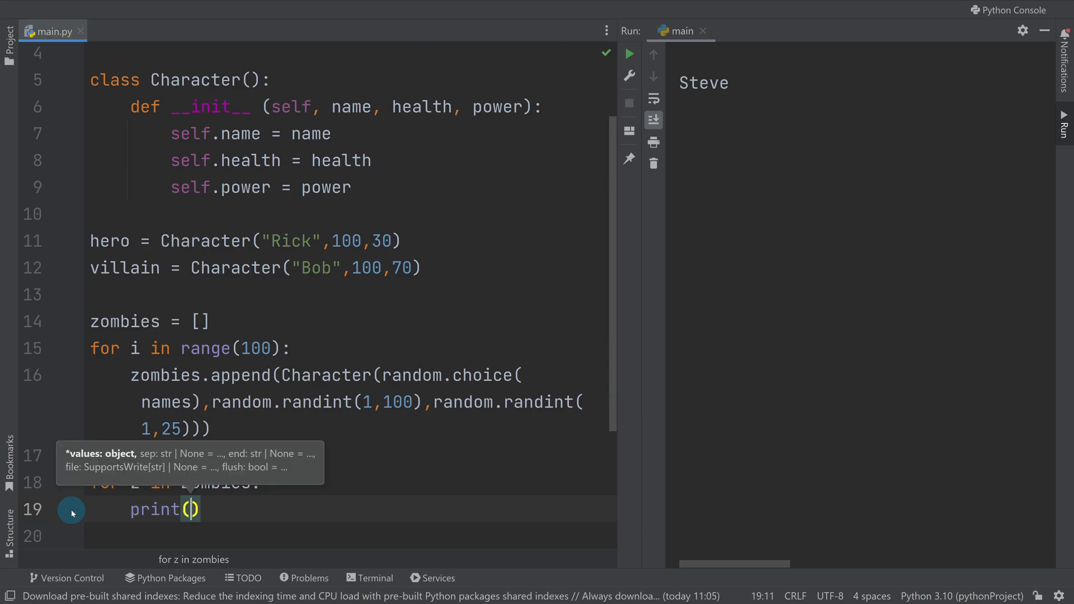
{"action": "type", "text": "f\""}
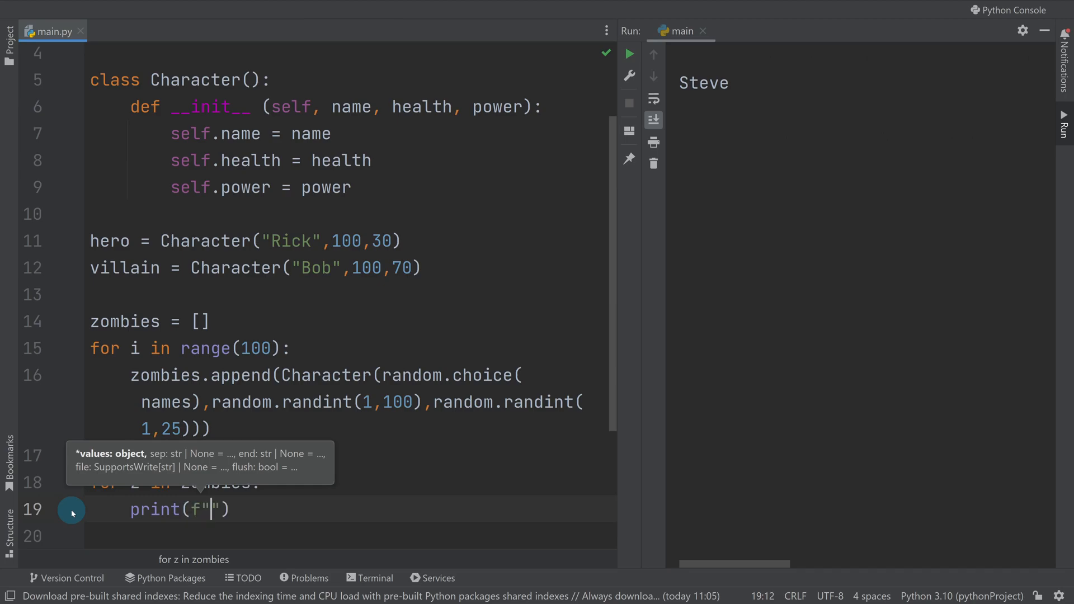
{"action": "type", "text": "name"}
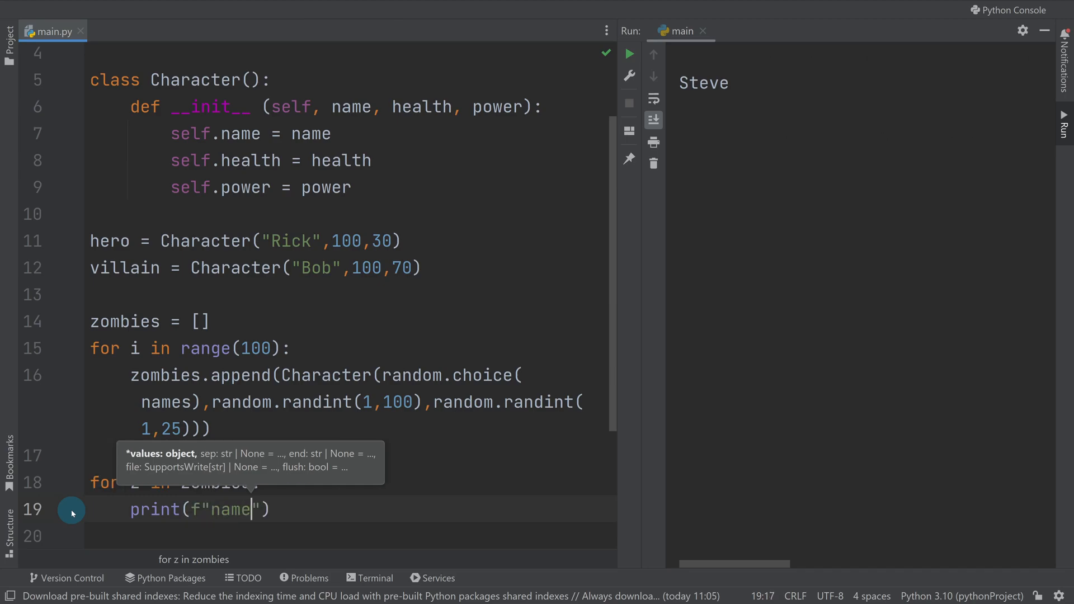
{"action": "type", "text": ":"}
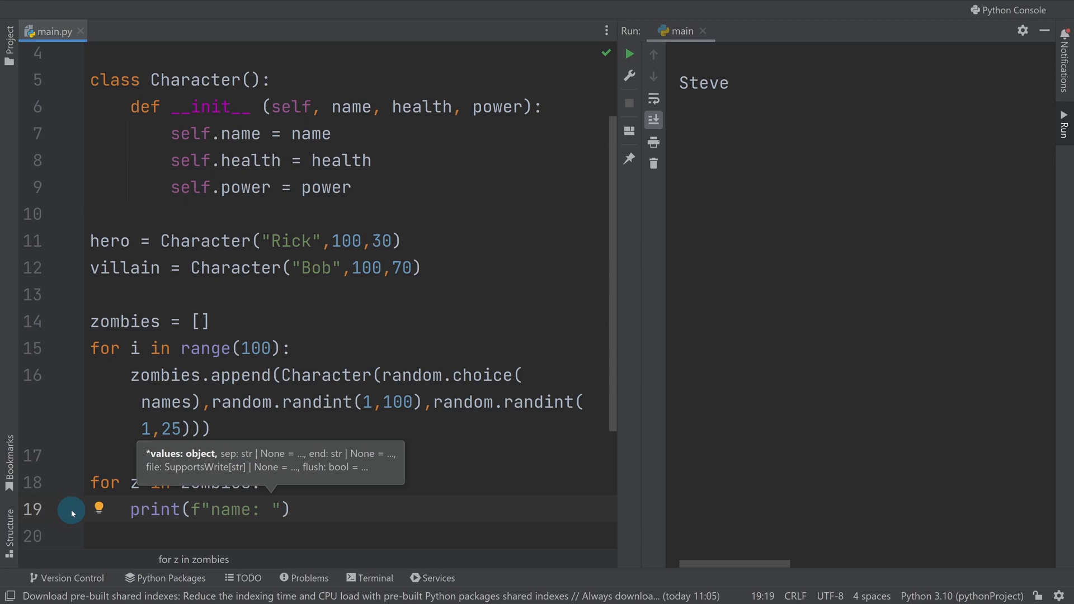
{"action": "type", "text": "z."}
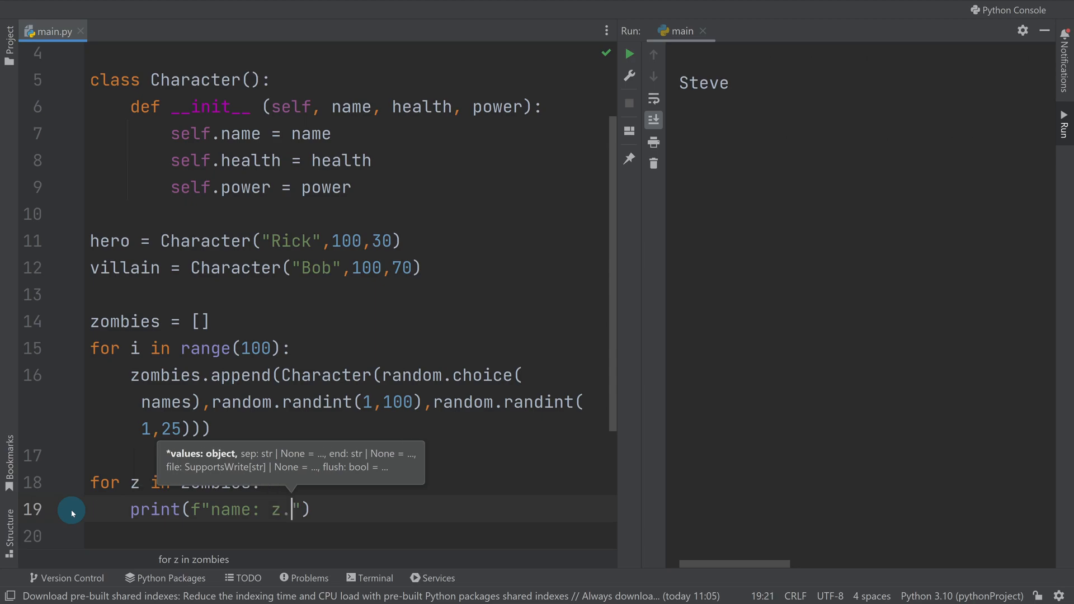
{"action": "type", "text": "name"}
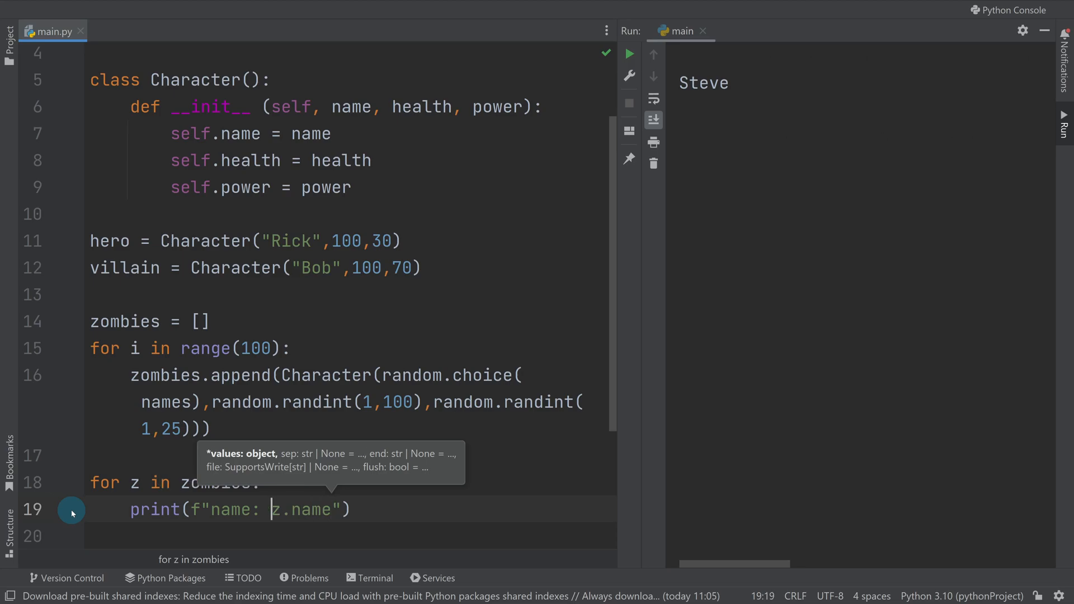
- Add z.health and z.power fields to the f-string print
{"action": "type", "text": "{"}
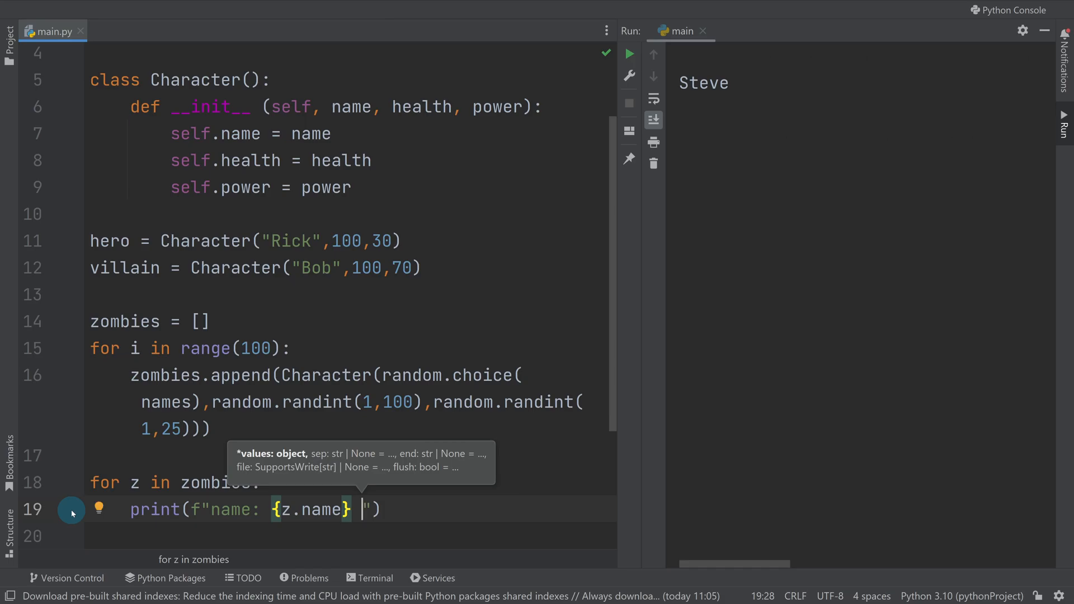
{"action": "type", "text": "health: {"}
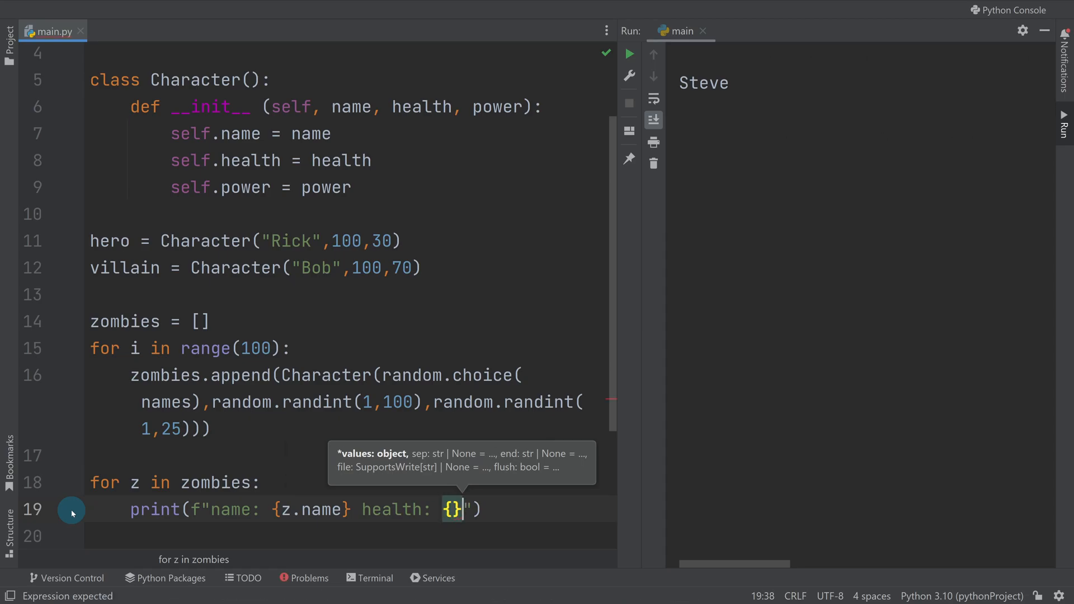
{"action": "type", "text": "z.he"}
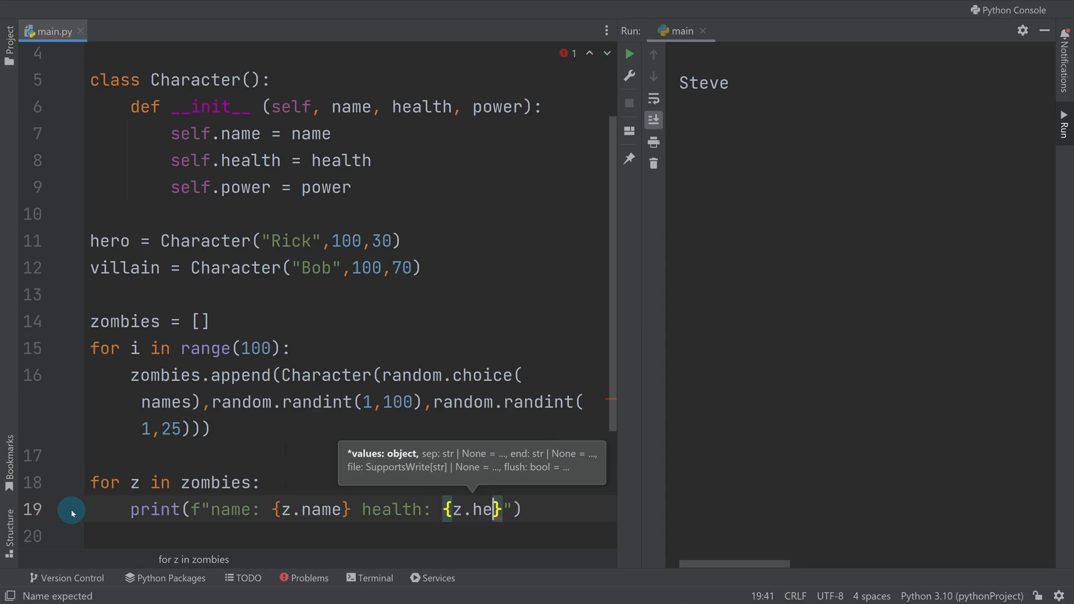
{"action": "type", "text": "alth"}
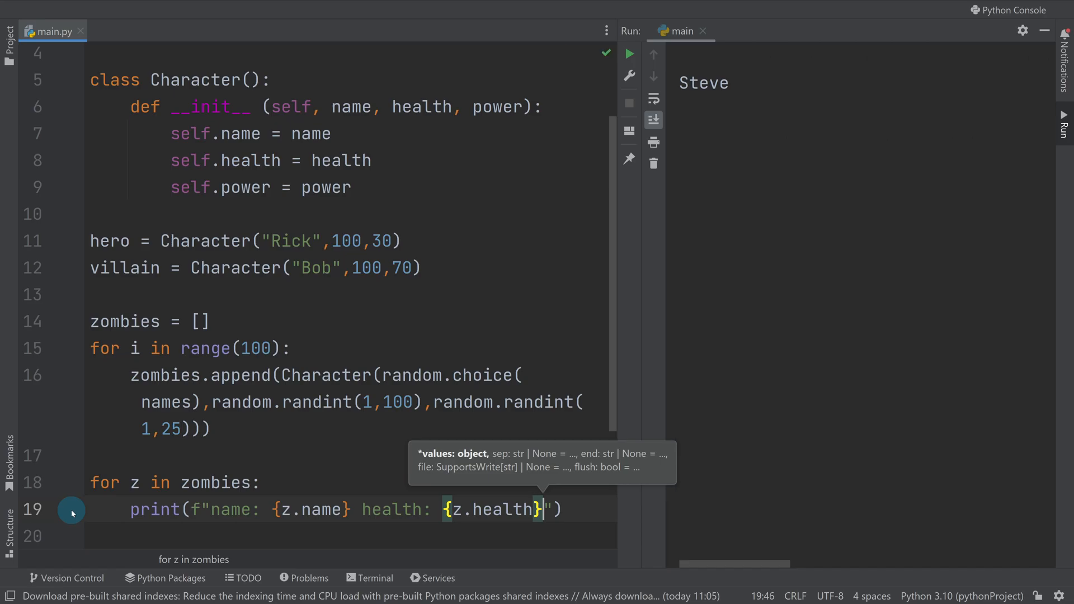
{"action": "type", "text": "power"}
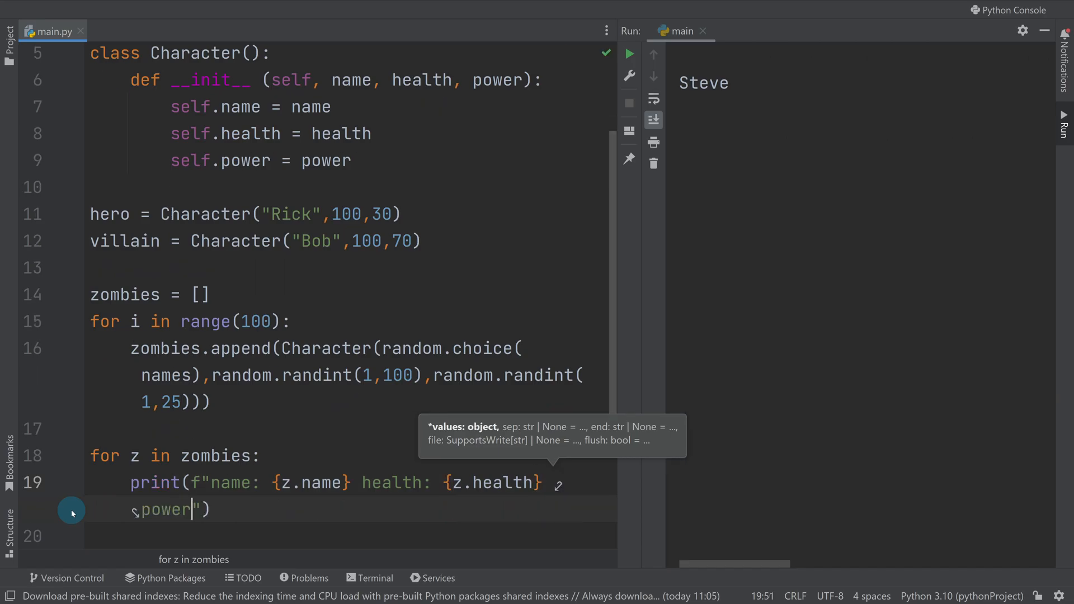
{"action": "type", "text": ":"}
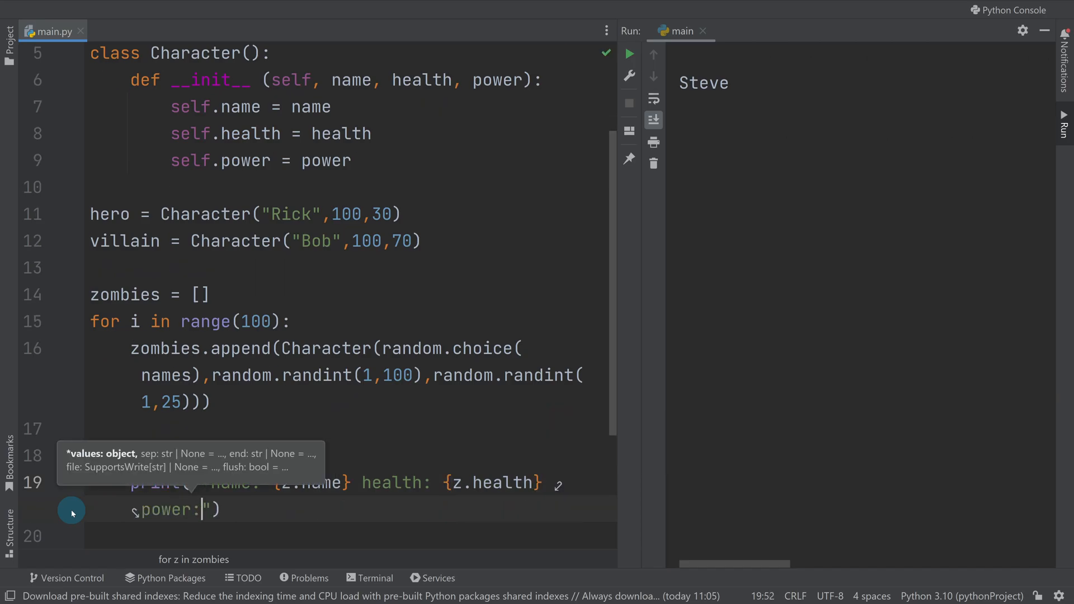
{"action": "type", "text": "{z}"}
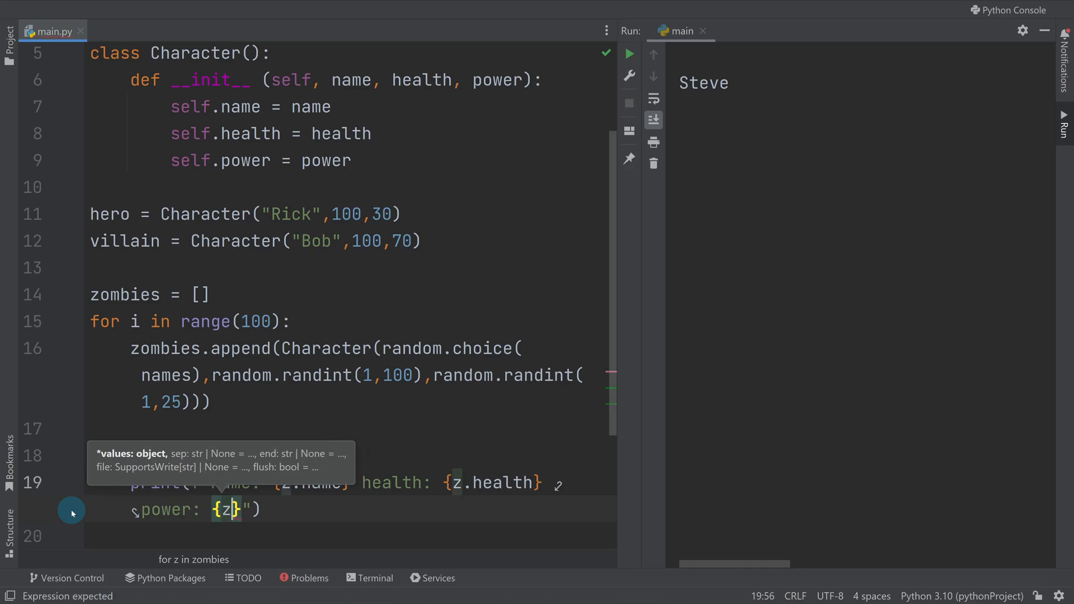
{"action": "type", "text": ".power"}
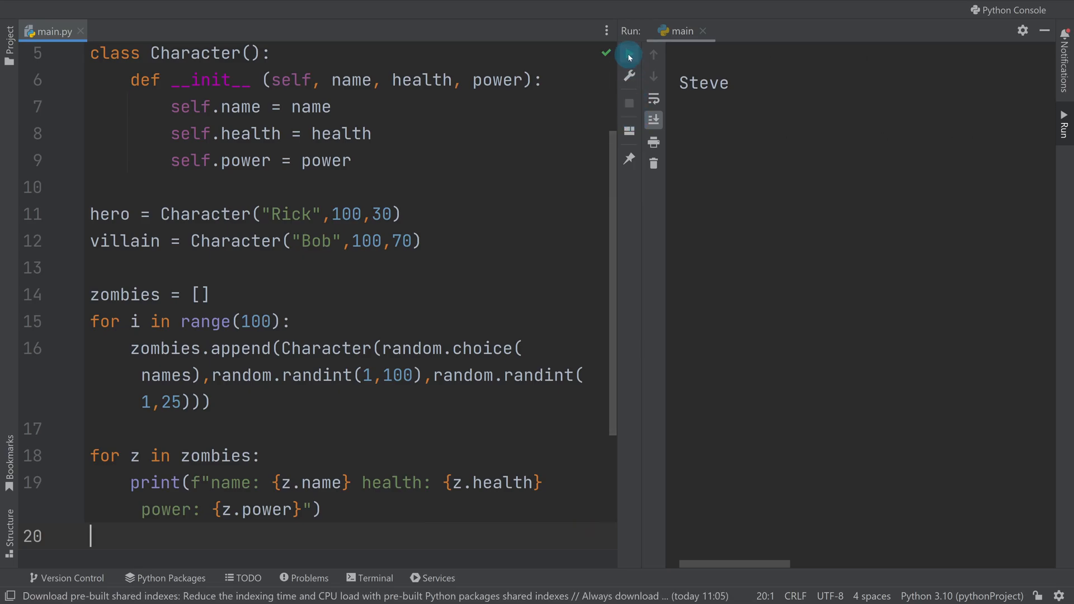
- Run main.py to list every zombie's name, health and power
{"action": "left_click", "coordinate": [628, 54]}
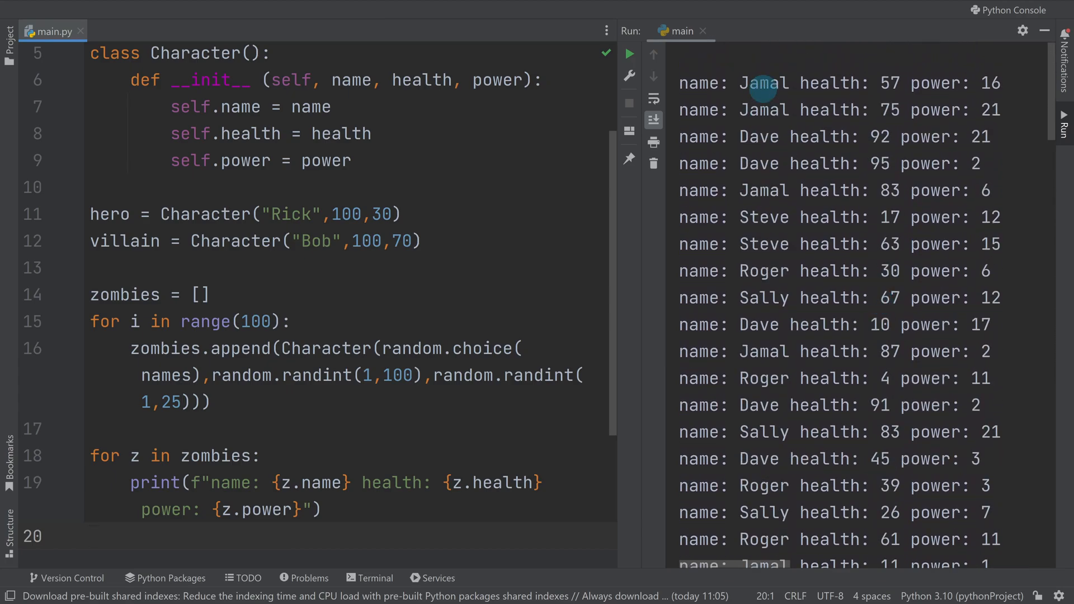
{"action": "mouse_move", "coordinate": [760, 162]}
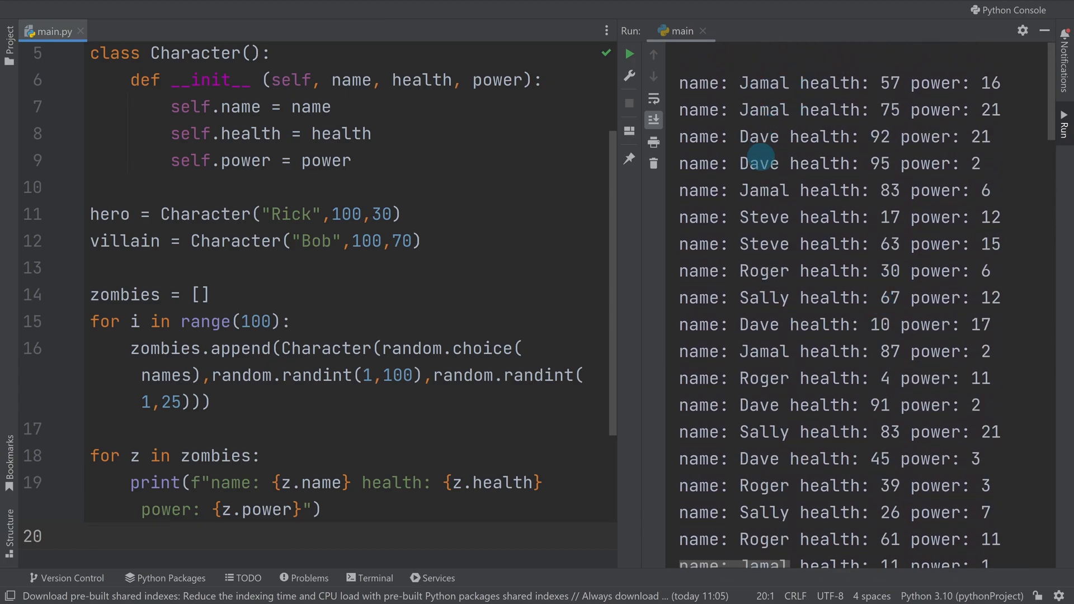
{"action": "mouse_move", "coordinate": [819, 217]}
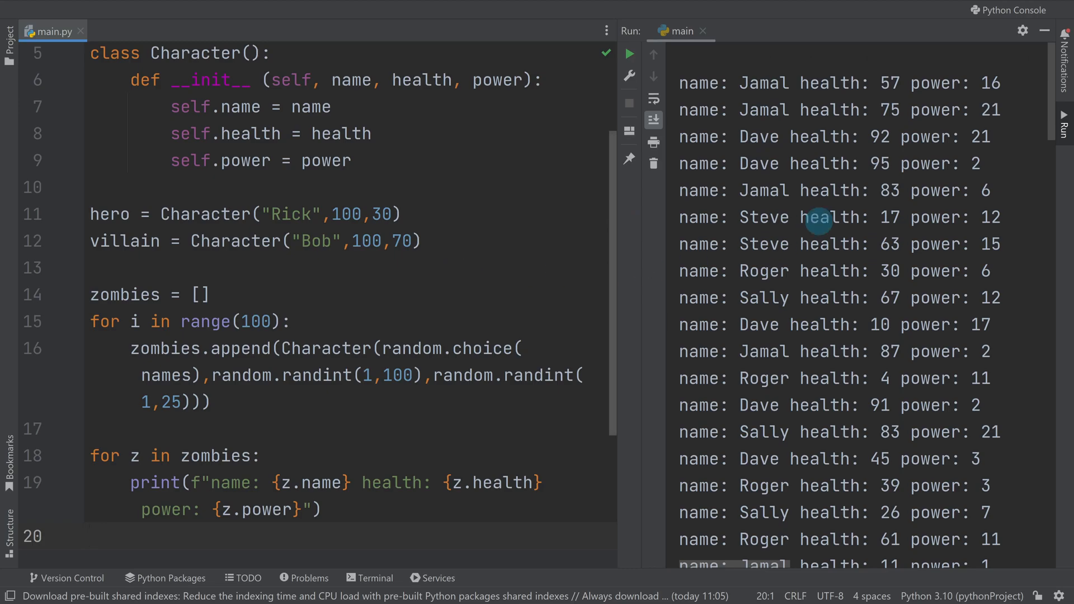
{"action": "mouse_move", "coordinate": [809, 179]}
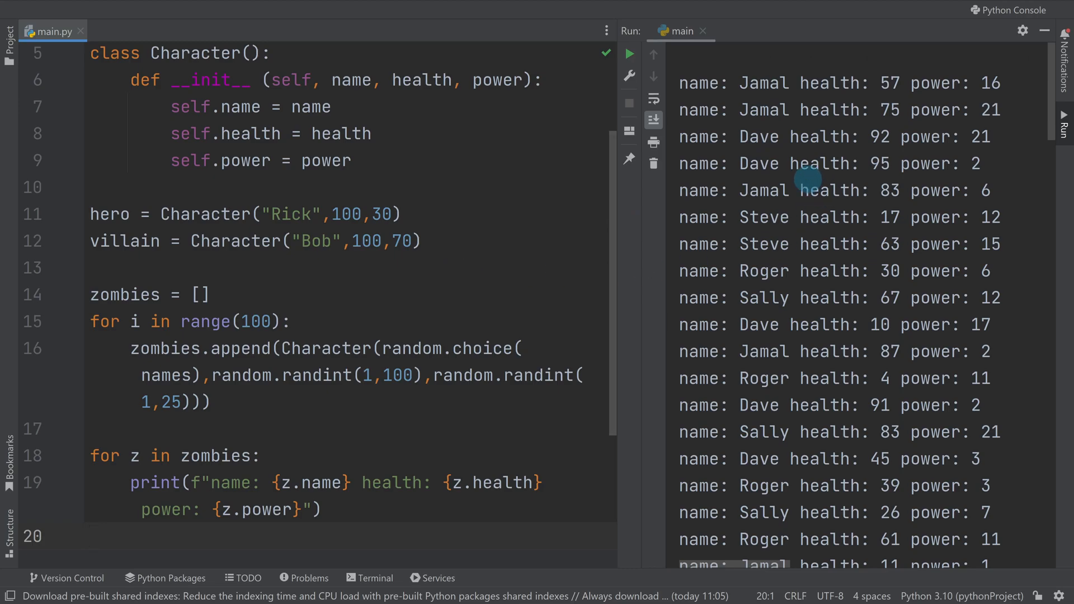
{"action": "mouse_move", "coordinate": [915, 231]}
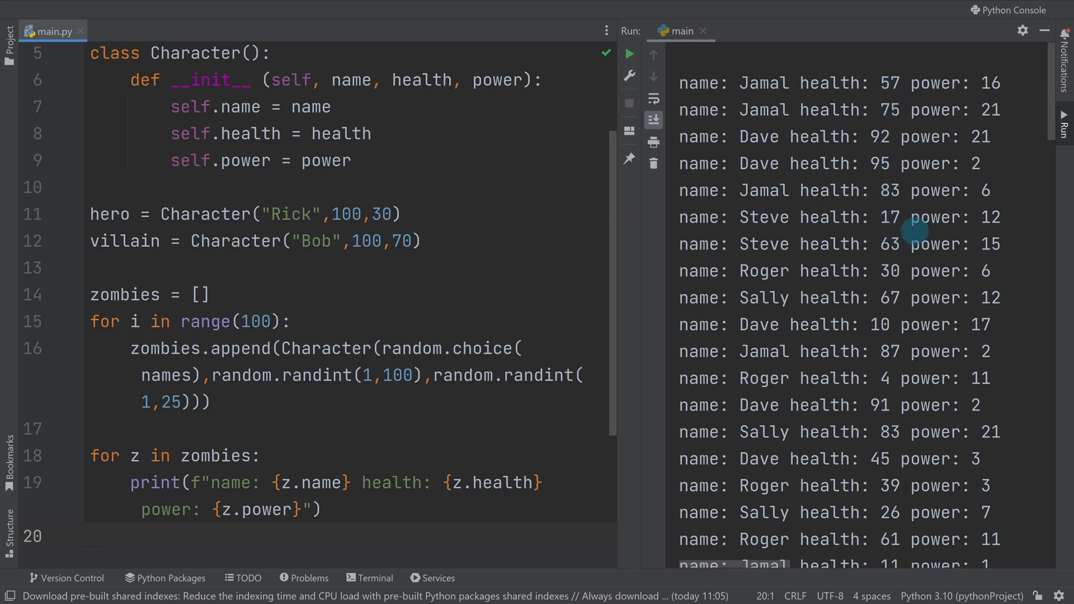
{"action": "mouse_move", "coordinate": [882, 388]}
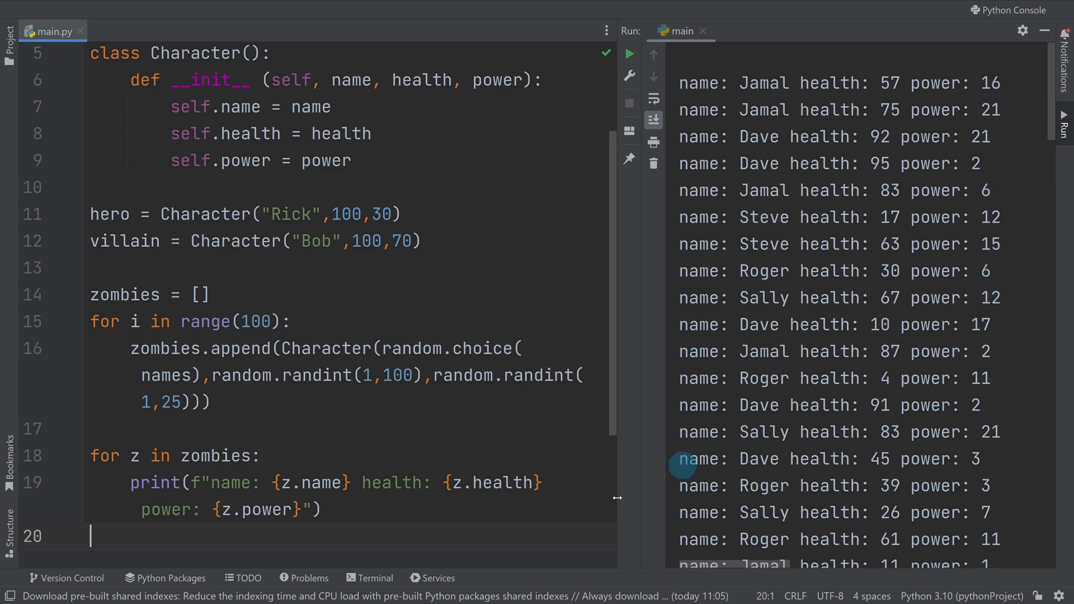
{"action": "mouse_move", "coordinate": [865, 418]}
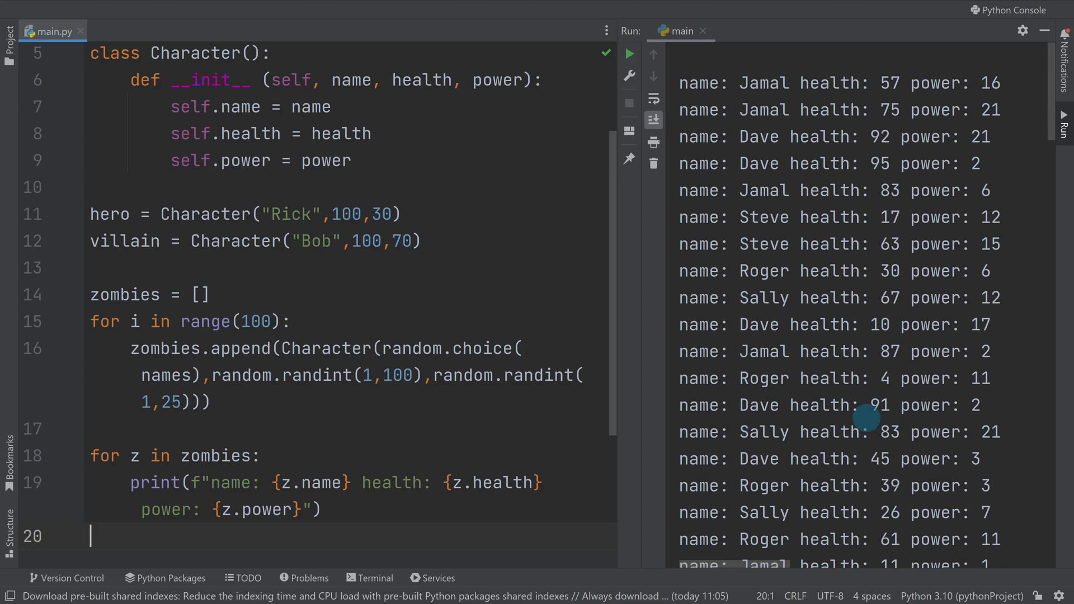
{"action": "mouse_move", "coordinate": [345, 483]}
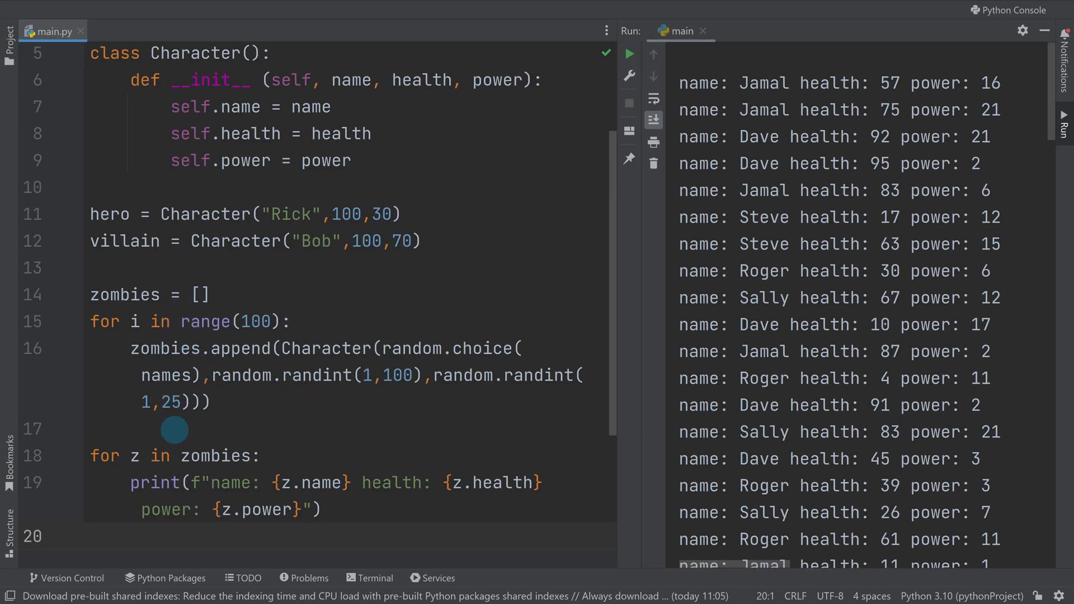
{"action": "mouse_move", "coordinate": [189, 295]}
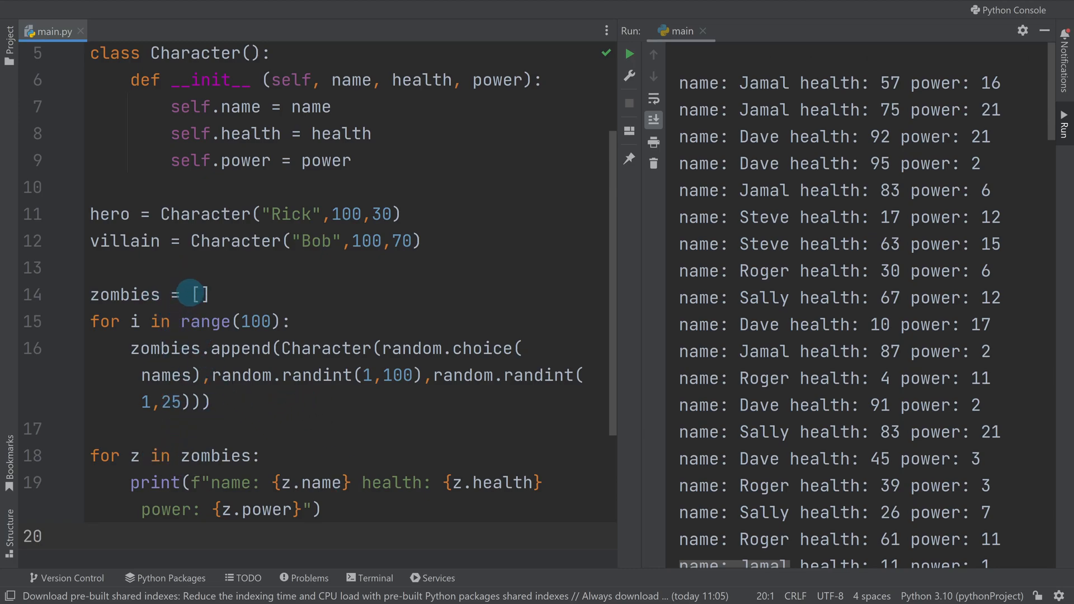
{"action": "mouse_move", "coordinate": [315, 348]}
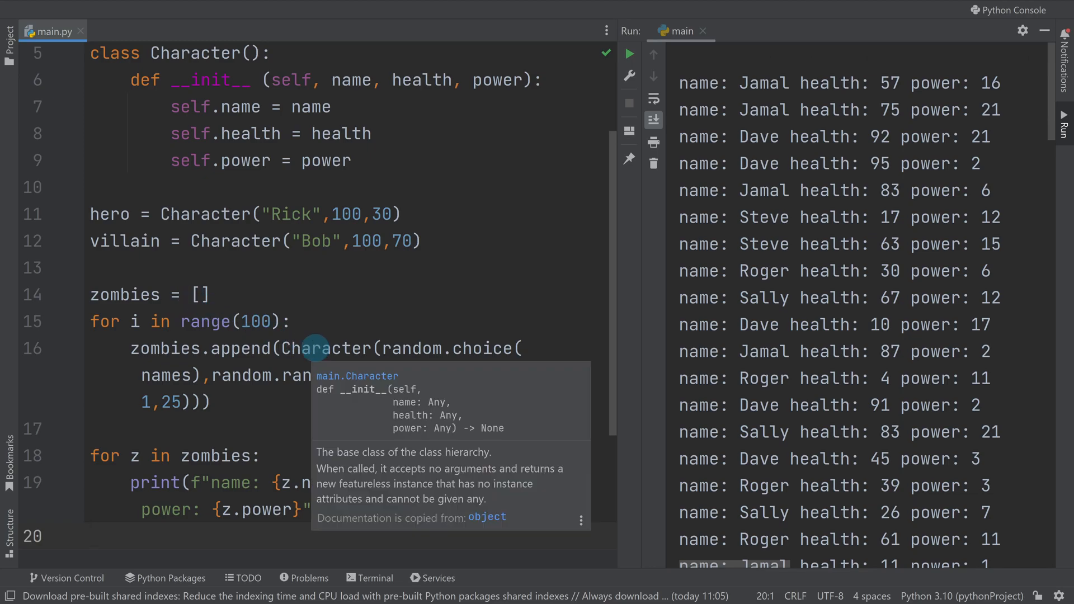